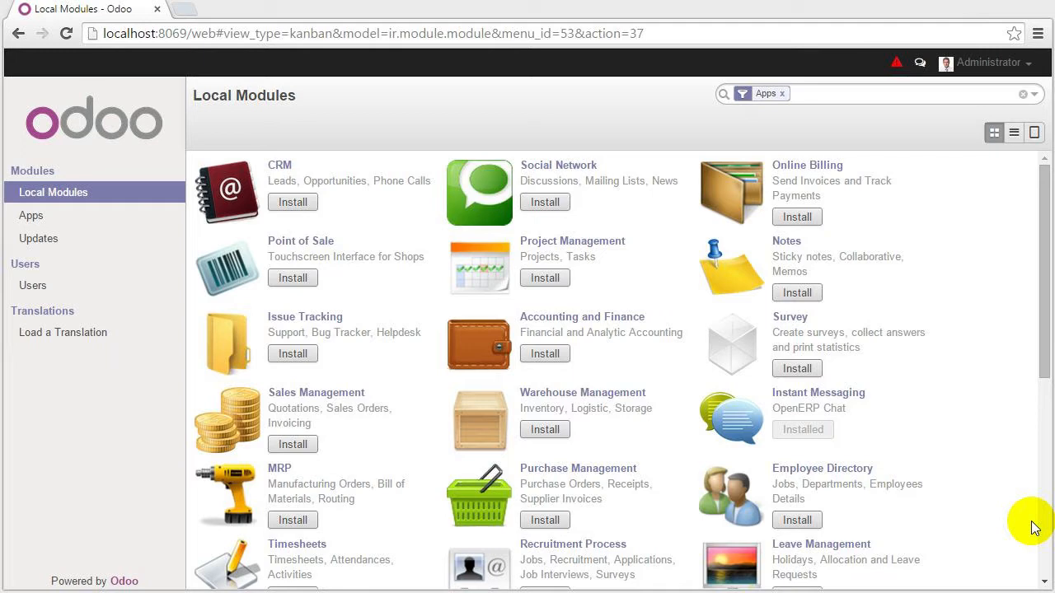
{"action": "mouse_move", "coordinate": [888, 221]}
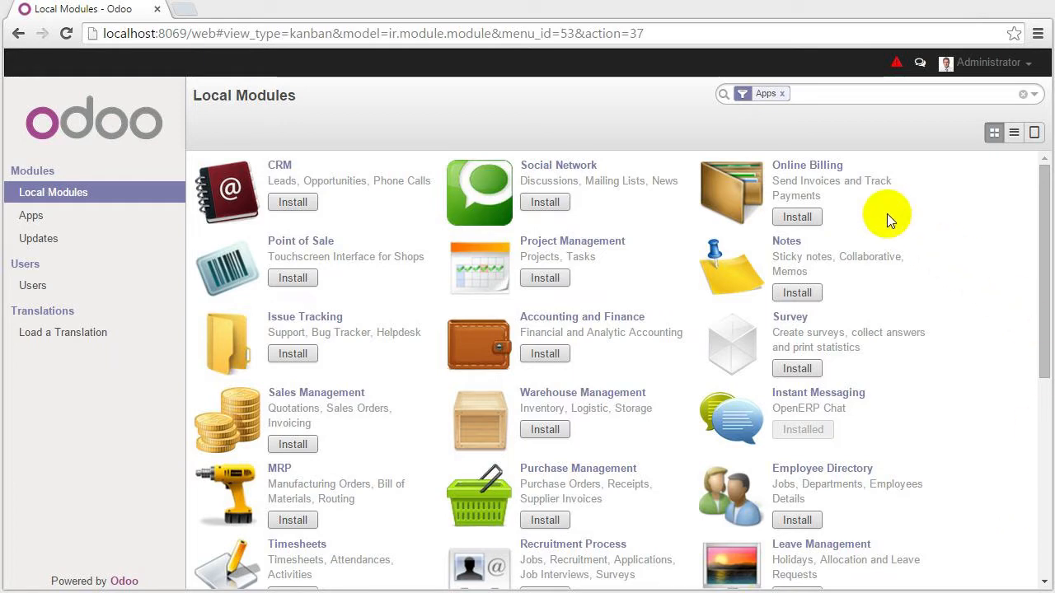
{"action": "mouse_move", "coordinate": [894, 284]}
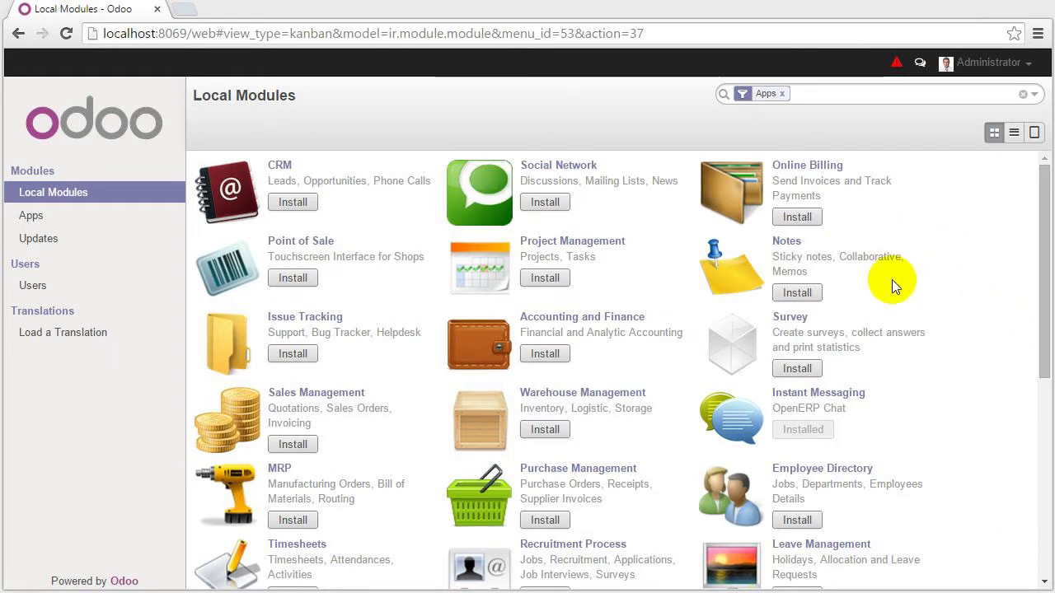
{"action": "mouse_move", "coordinate": [865, 213]}
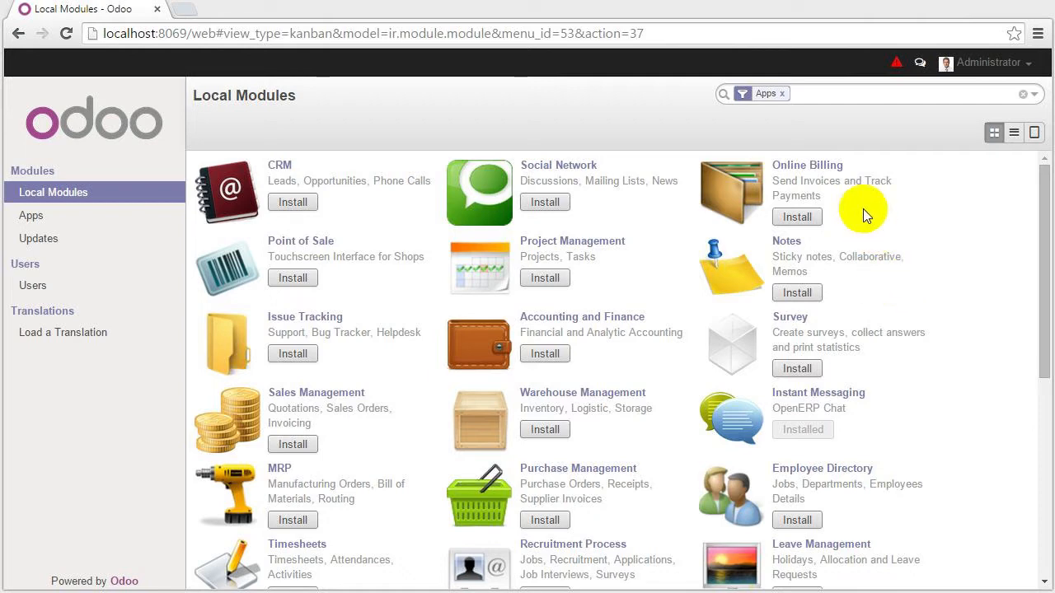
- Search the local modules for 'po' so only the Point of Sale app is listed
{"action": "type", "text": "point"}
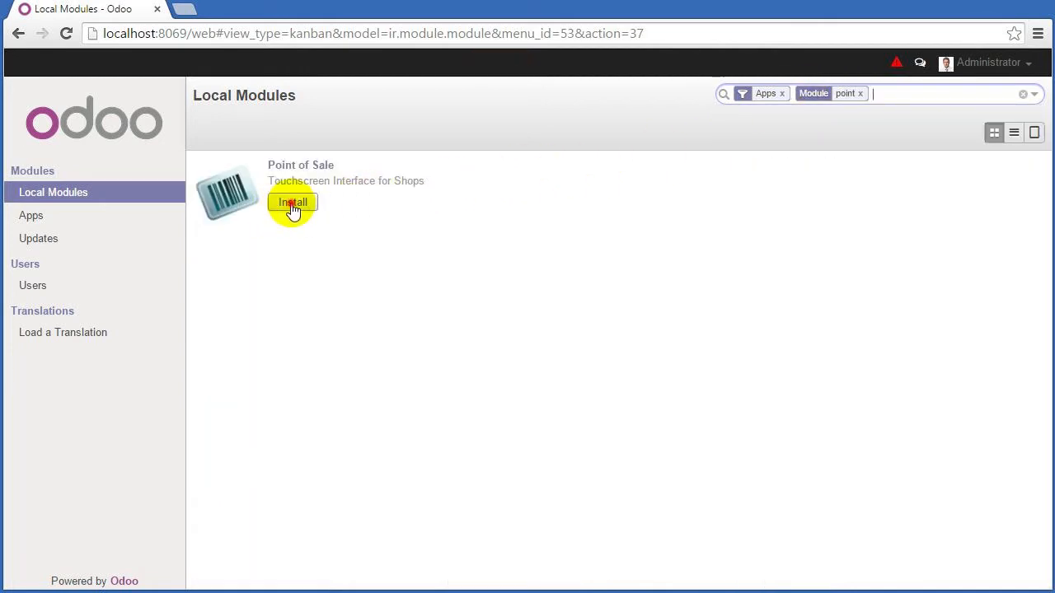
- Install Point of Sale and accept the Custom accounting package for YourCompany
{"action": "left_click", "coordinate": [292, 202]}
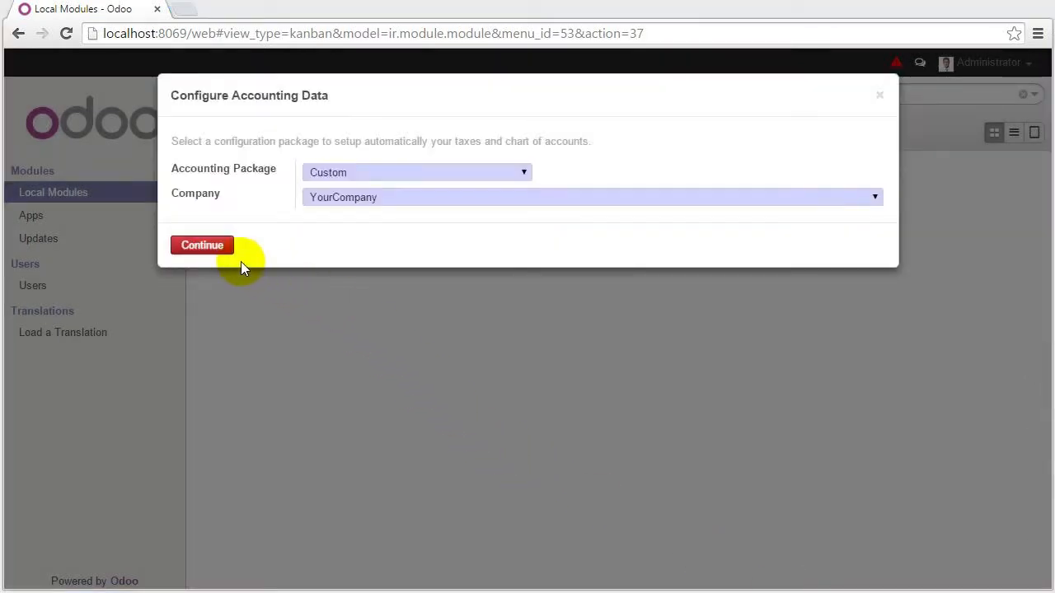
{"action": "left_click", "coordinate": [202, 245]}
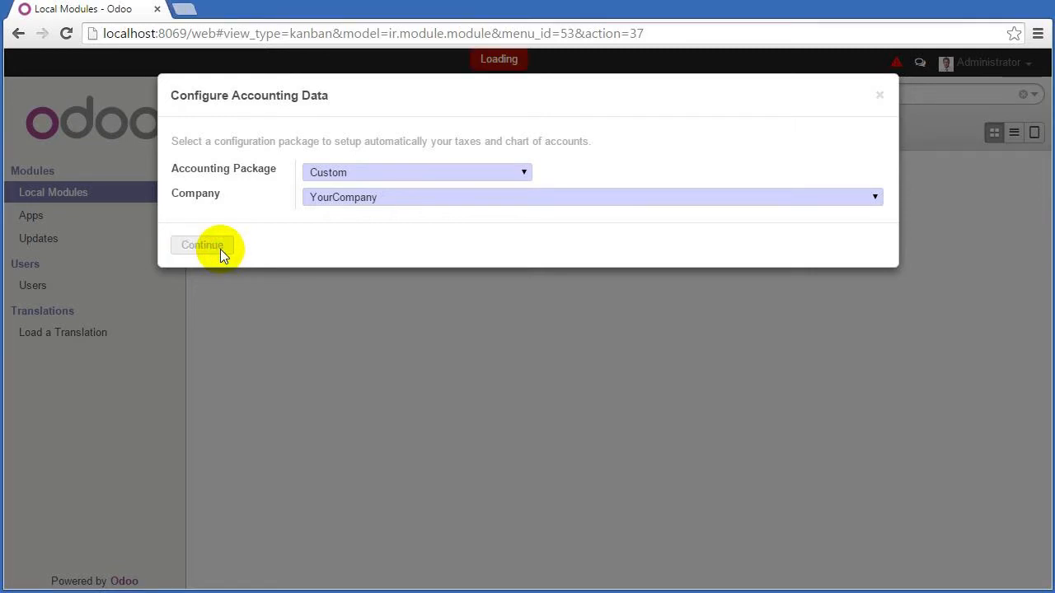
{"action": "left_click", "coordinate": [202, 245]}
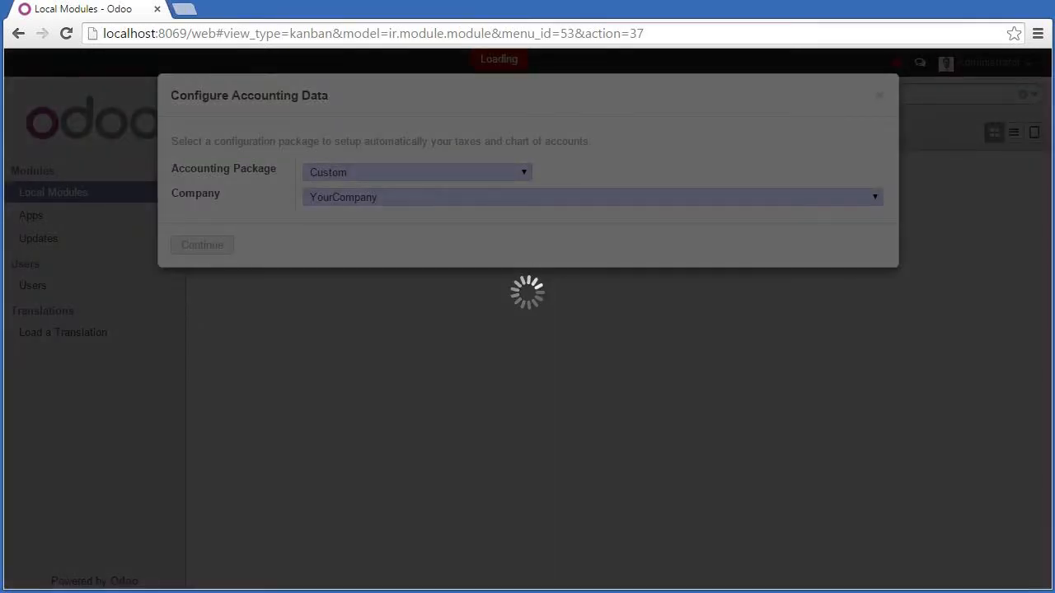
- Apply accounting options with USD currency, 8% sale tax and 0% purchase tax
{"action": "left_click", "coordinate": [202, 245]}
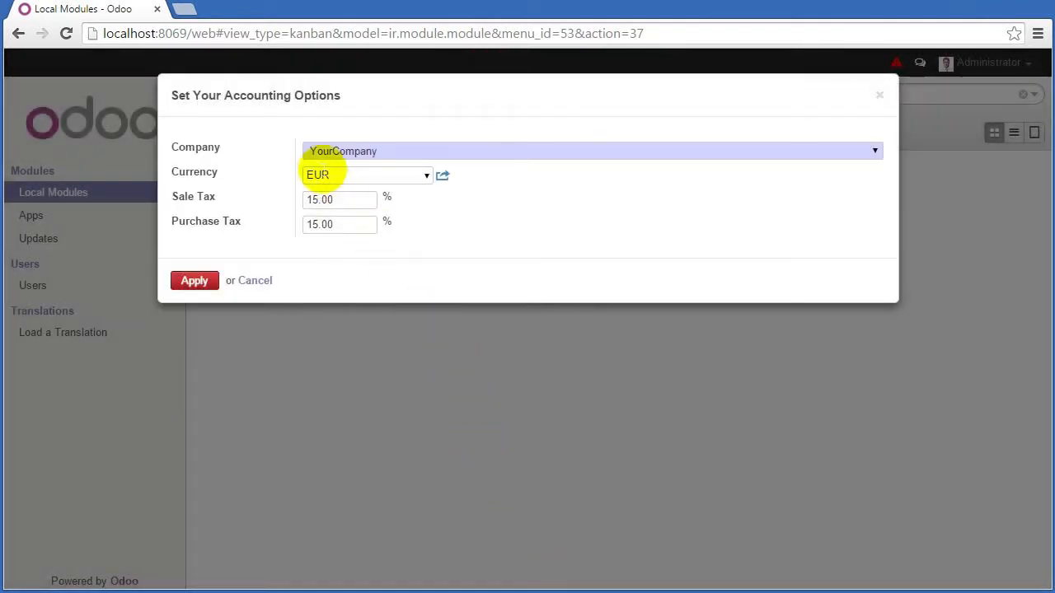
{"action": "left_click", "coordinate": [339, 200]}
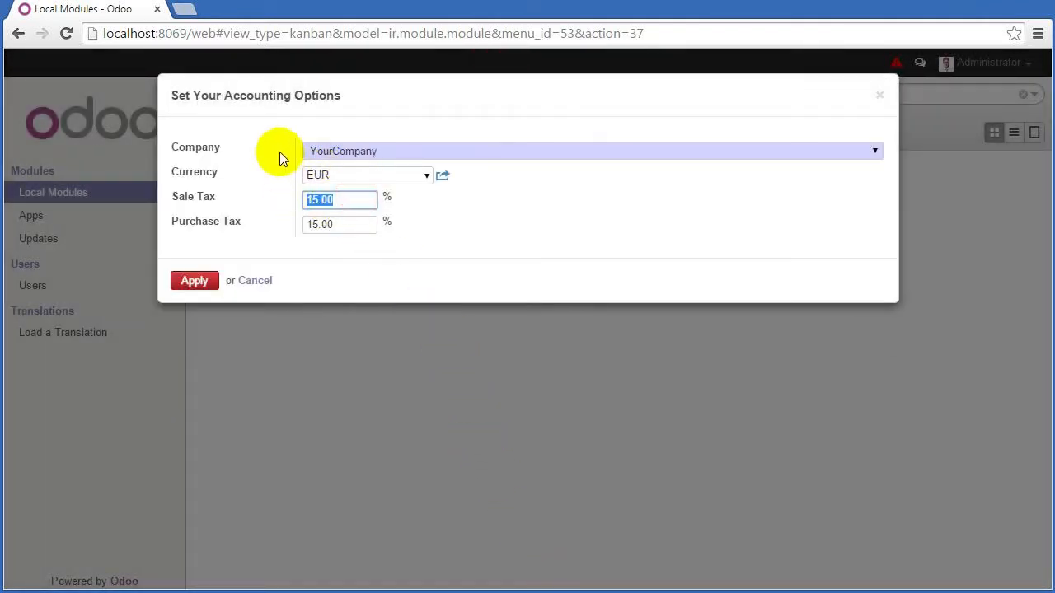
{"action": "mouse_move", "coordinate": [362, 177]}
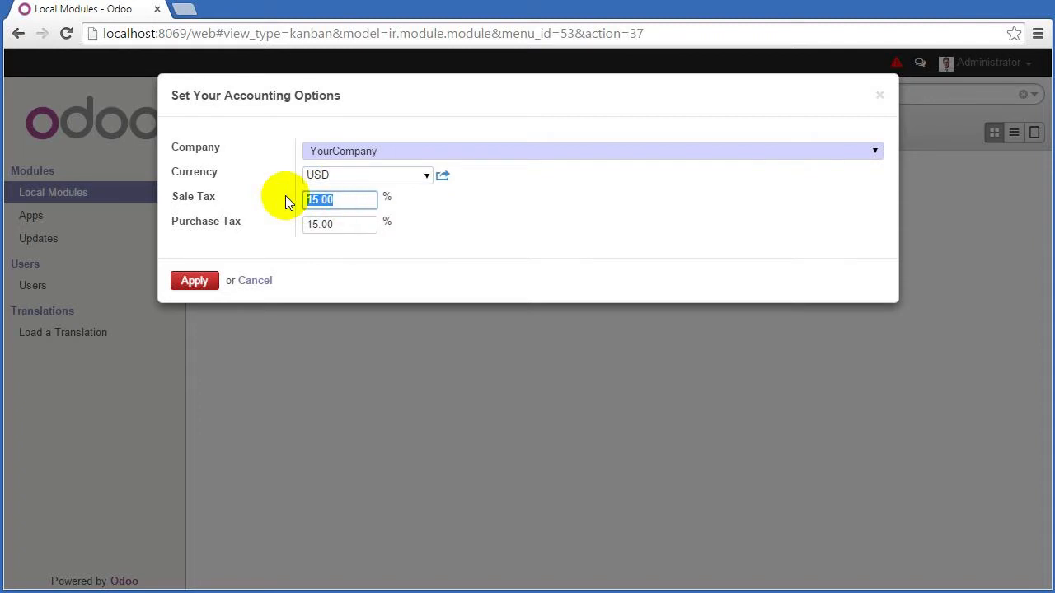
{"action": "type", "text": "8"}
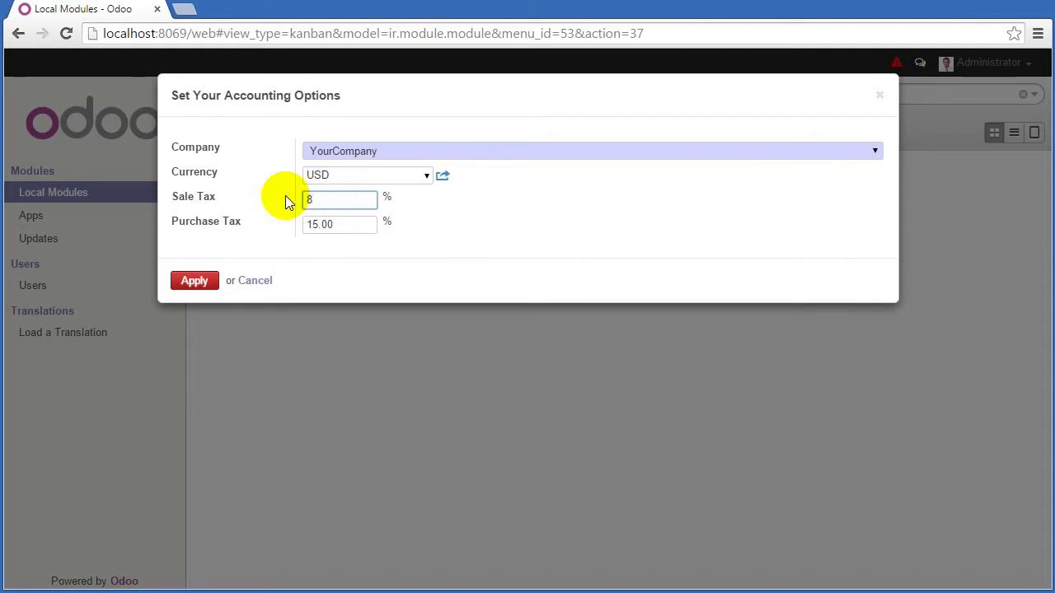
{"action": "type", "text": "8.0"}
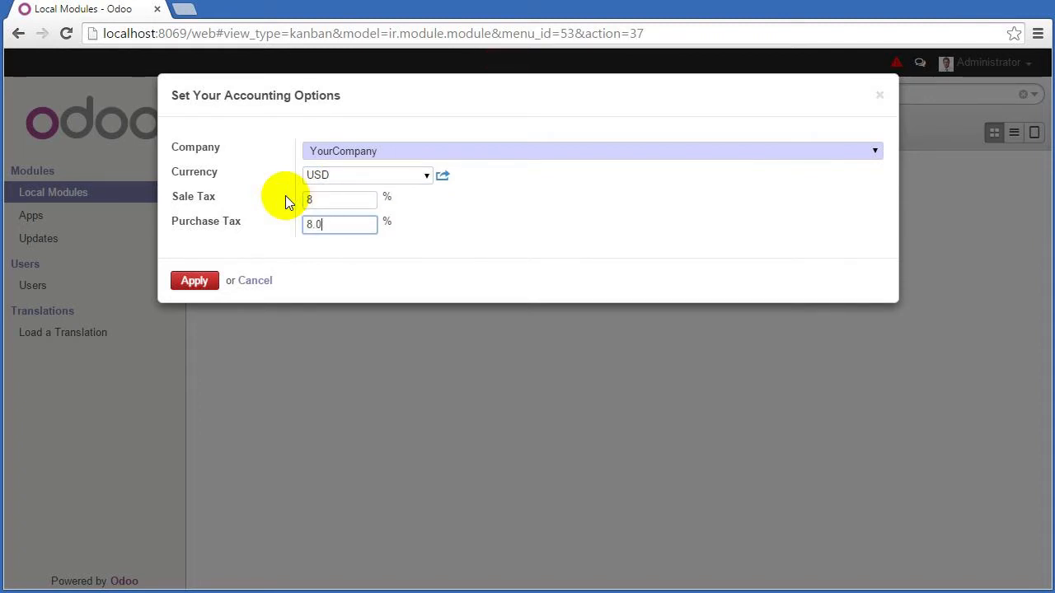
{"action": "left_click", "coordinate": [196, 280]}
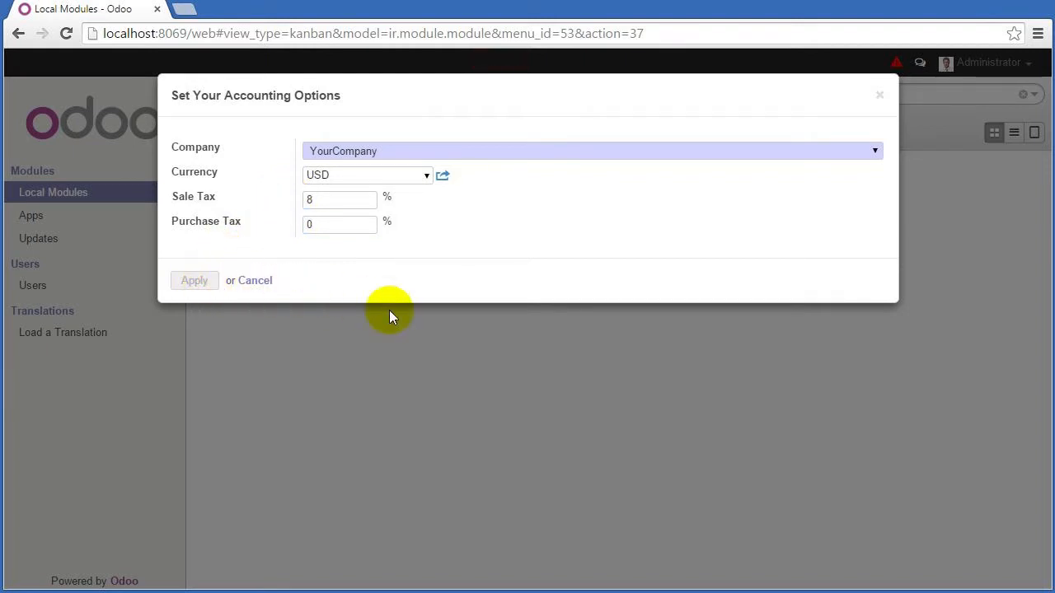
{"action": "left_click", "coordinate": [195, 280]}
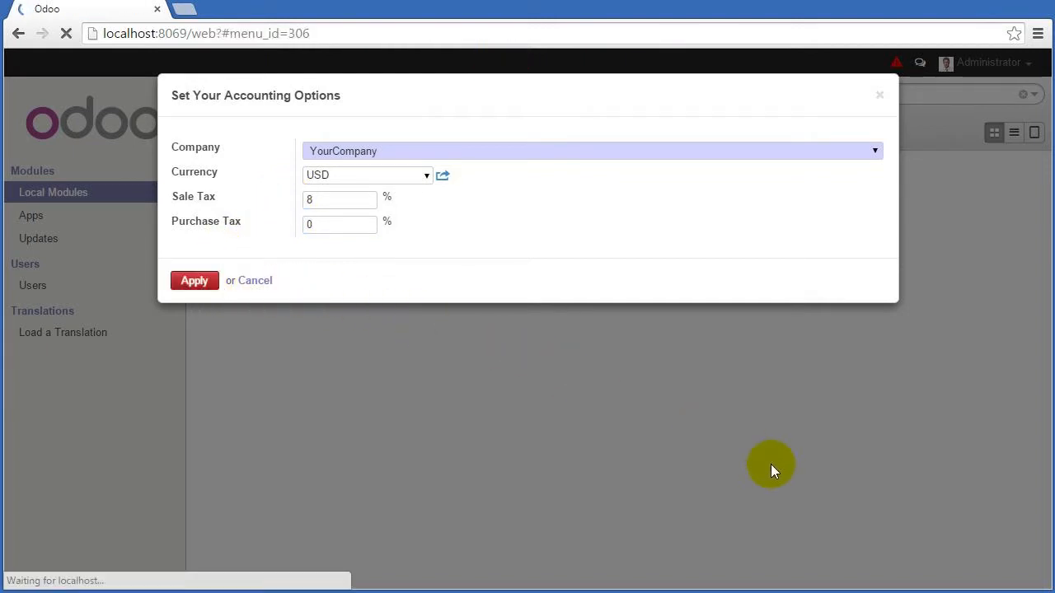
{"action": "left_click", "coordinate": [194, 280]}
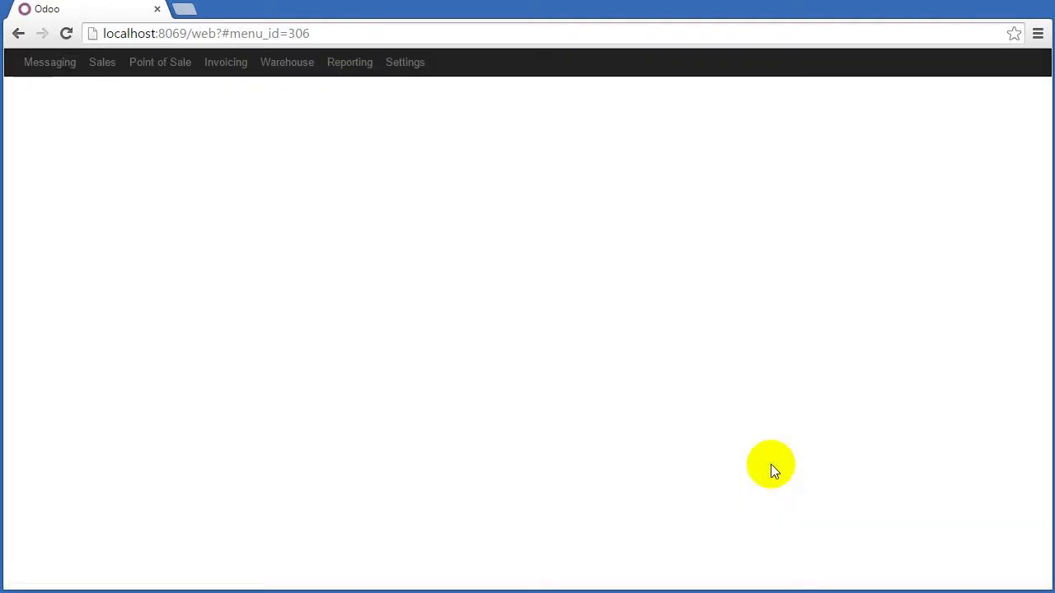
- Show the Point of Sale configurations list, containing the active Main shop
{"action": "left_click", "coordinate": [160, 62]}
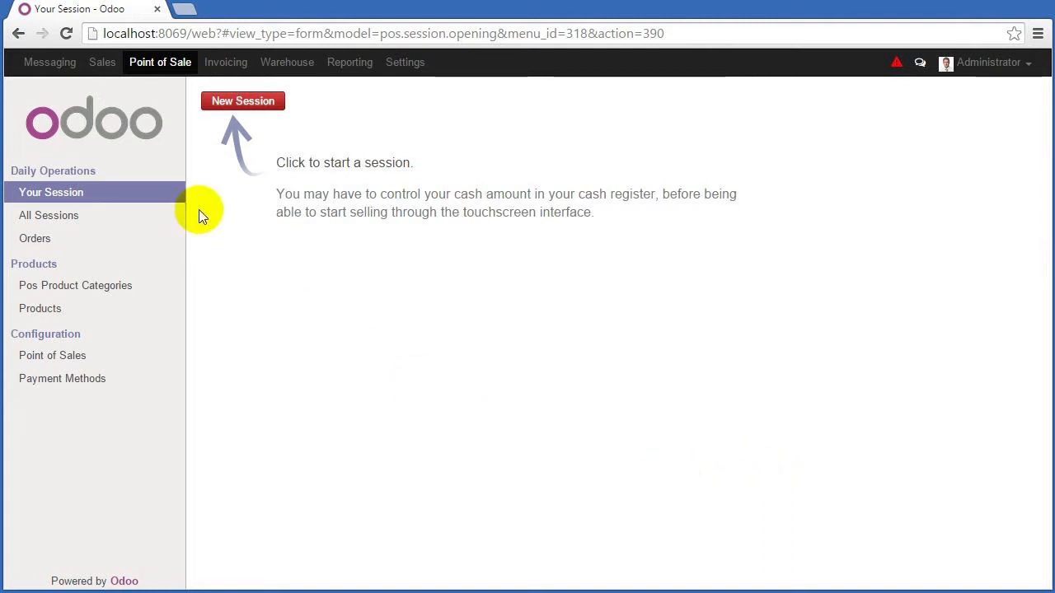
{"action": "left_click", "coordinate": [159, 61]}
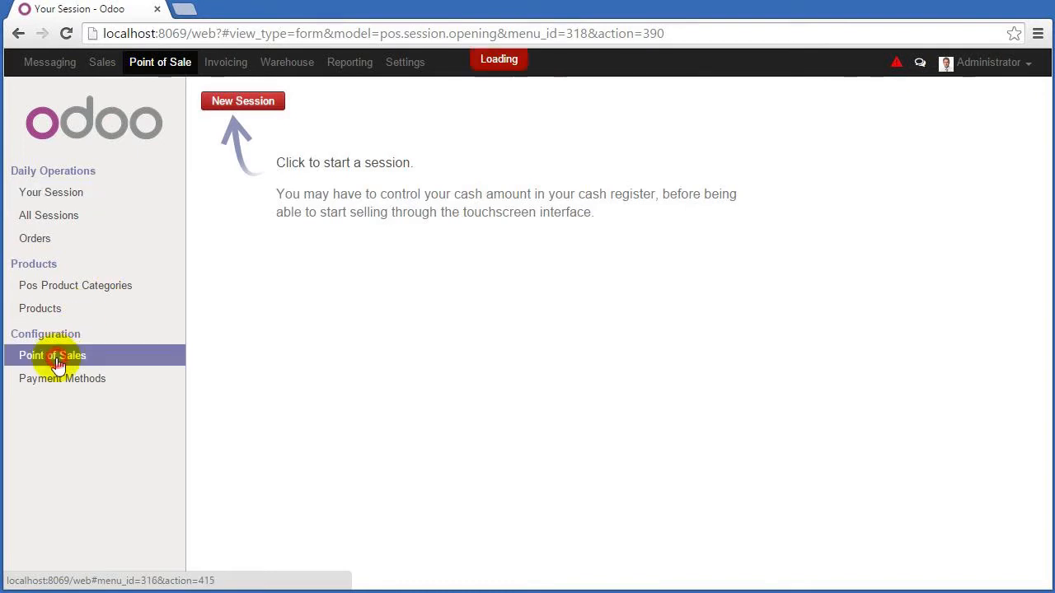
{"action": "left_click", "coordinate": [52, 355]}
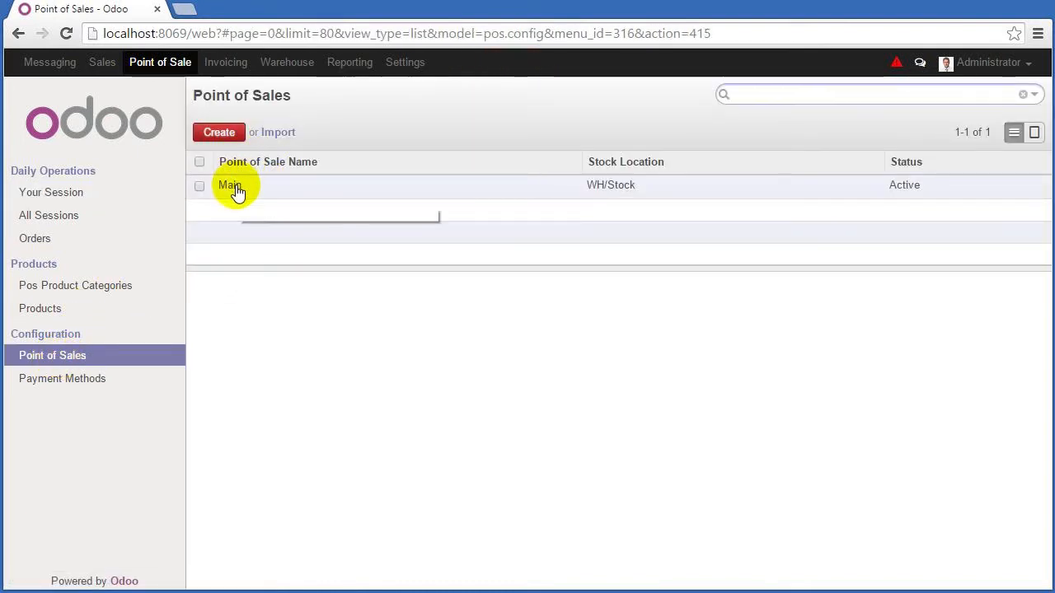
- Enable Print via Proxy, Scan via Proxy and Cashdrawer on Main, leaving Electronic Scale off
{"action": "left_click", "coordinate": [229, 185]}
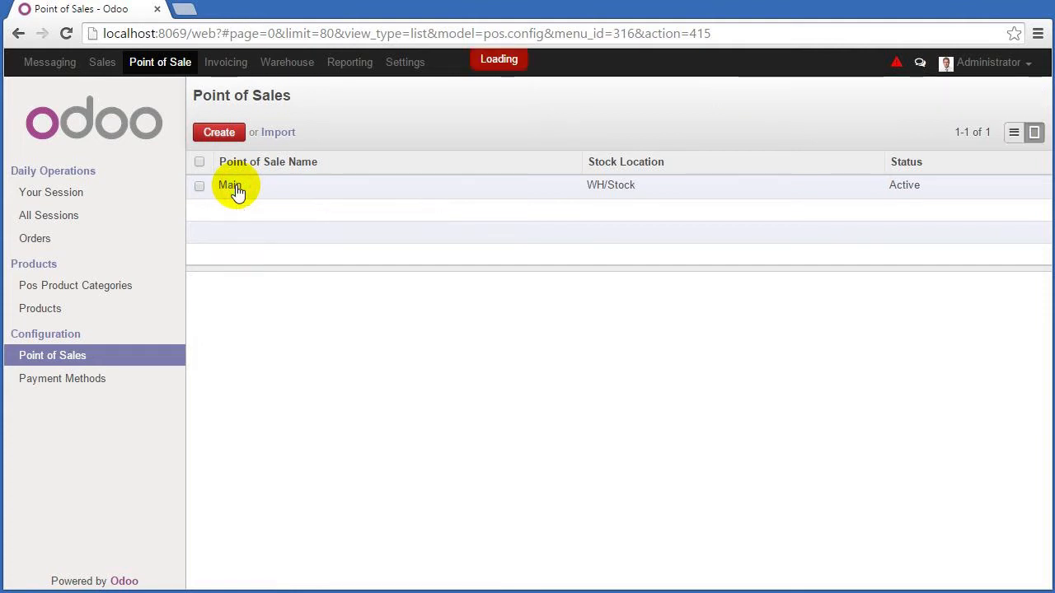
{"action": "left_click", "coordinate": [229, 185]}
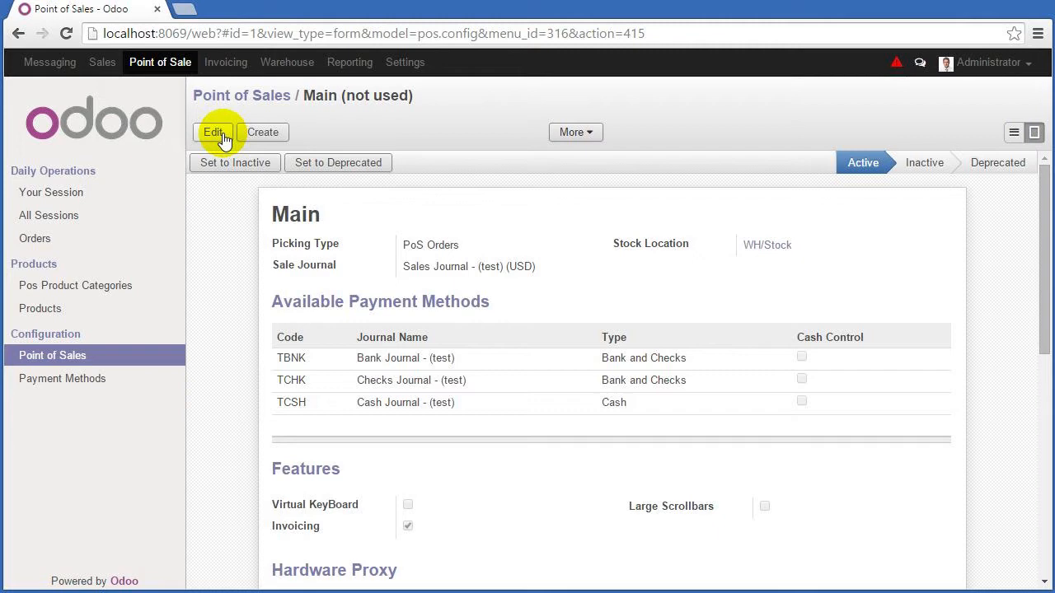
{"action": "left_click", "coordinate": [213, 132]}
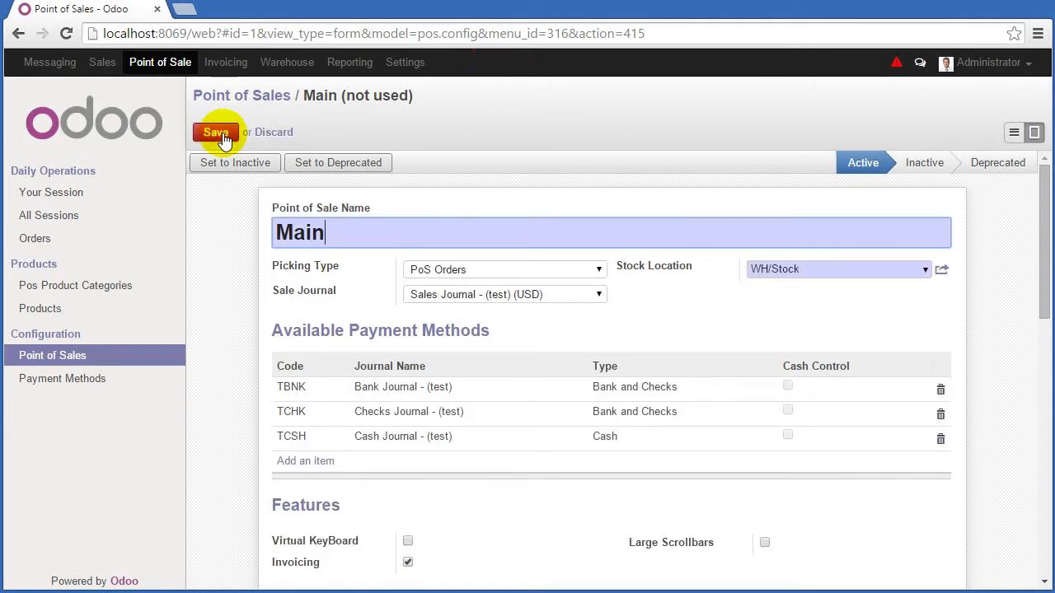
{"action": "scroll", "scroll_direction": "down", "scroll_amount": 3}
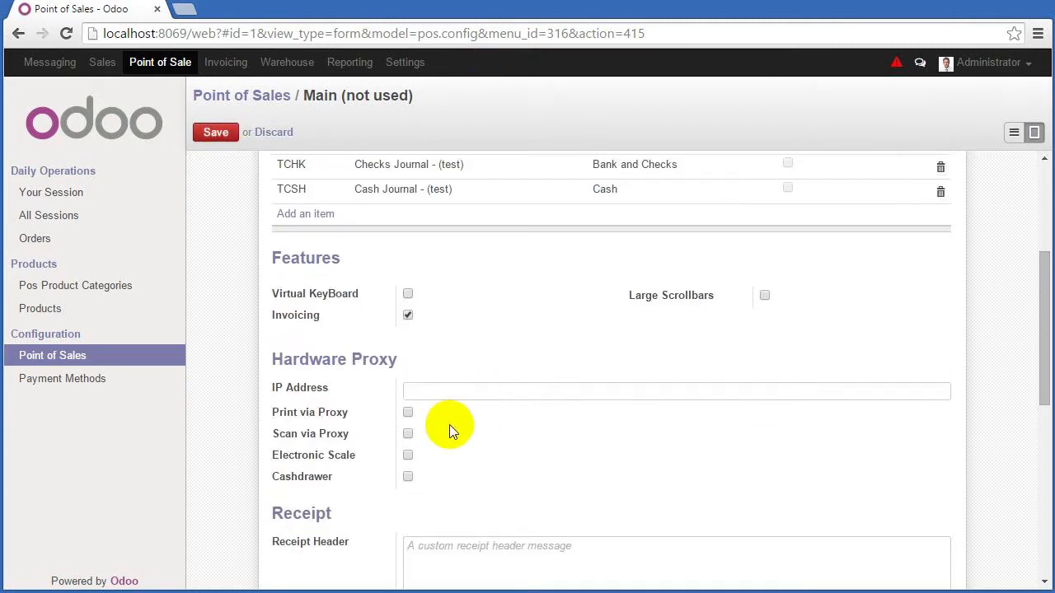
{"action": "mouse_move", "coordinate": [287, 418]}
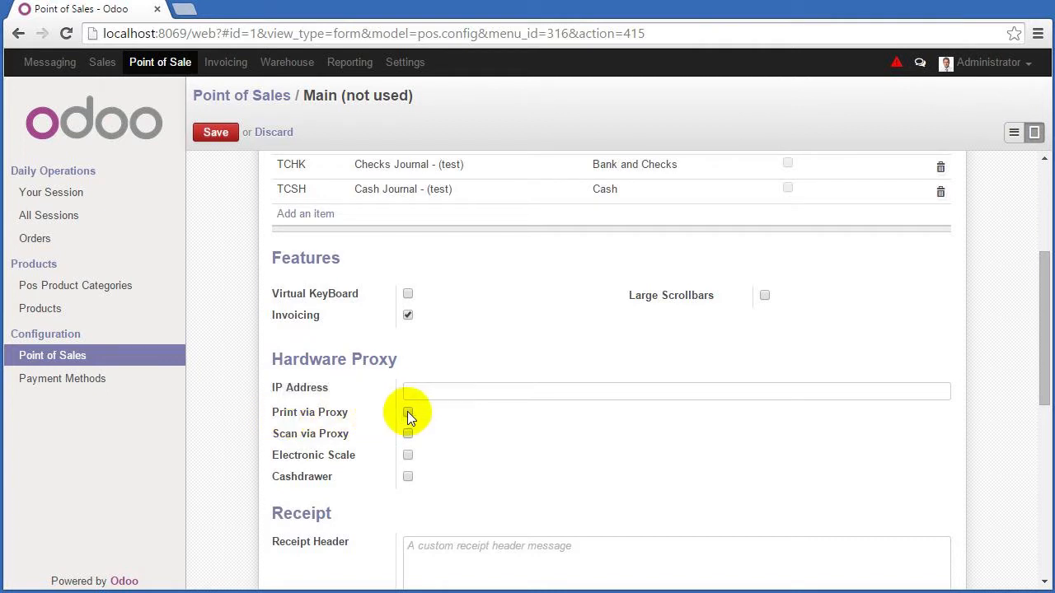
{"action": "left_click", "coordinate": [407, 412]}
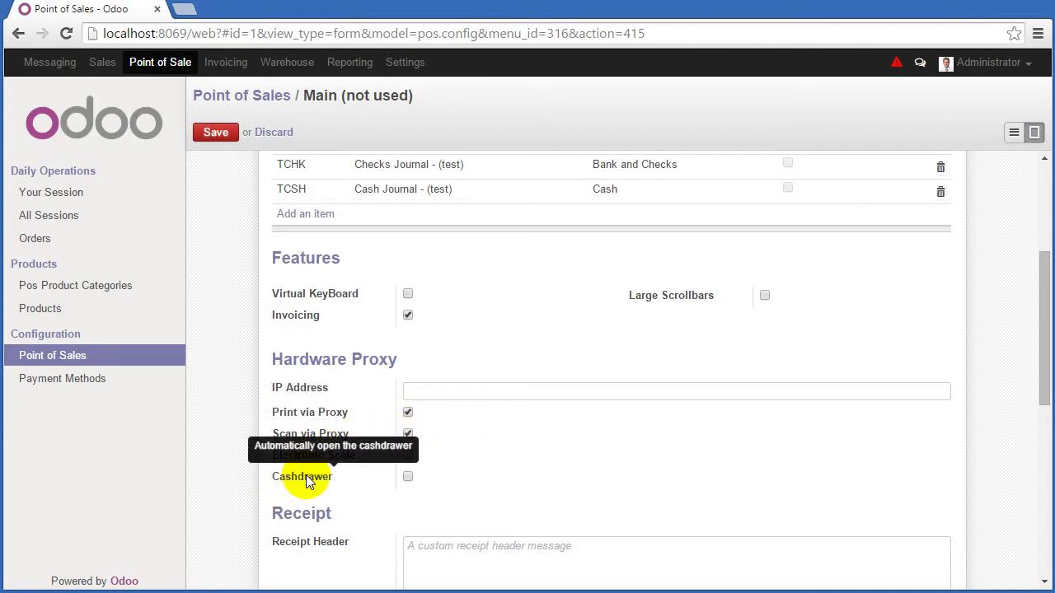
{"action": "left_click", "coordinate": [407, 476]}
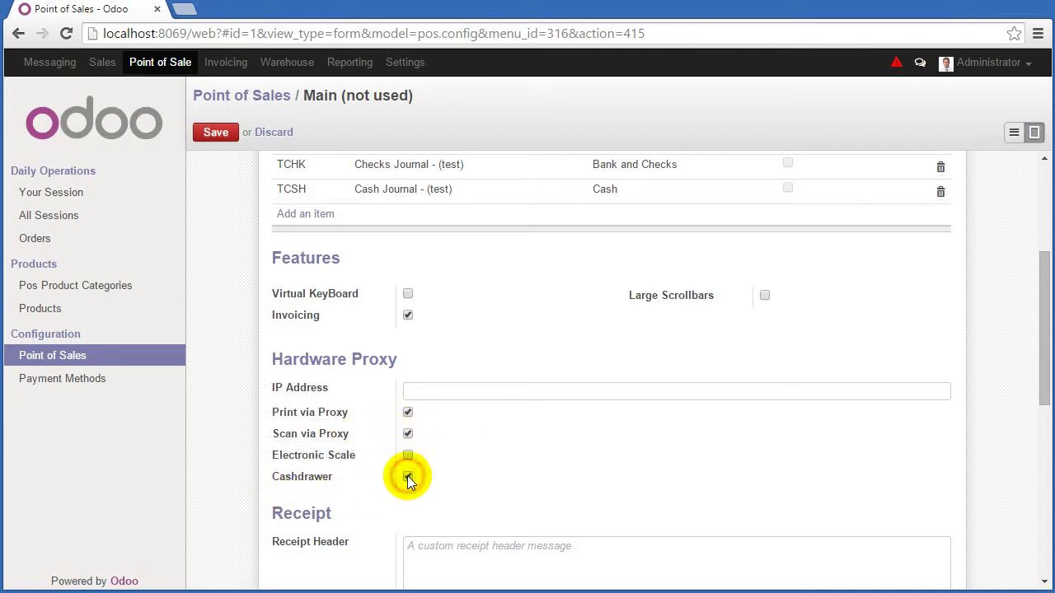
{"action": "left_click", "coordinate": [408, 477]}
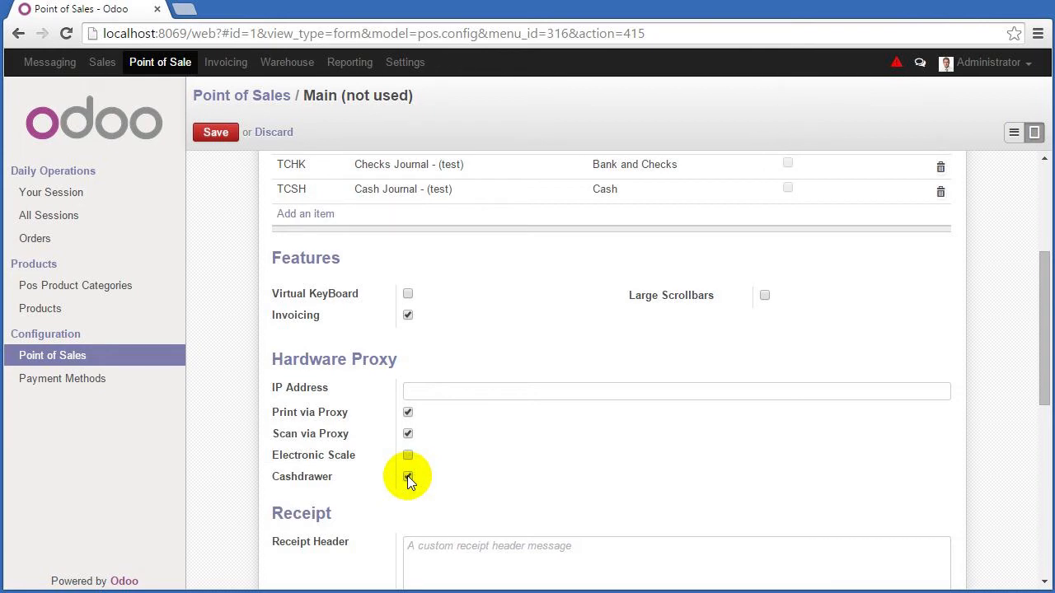
{"action": "mouse_move", "coordinate": [350, 467]}
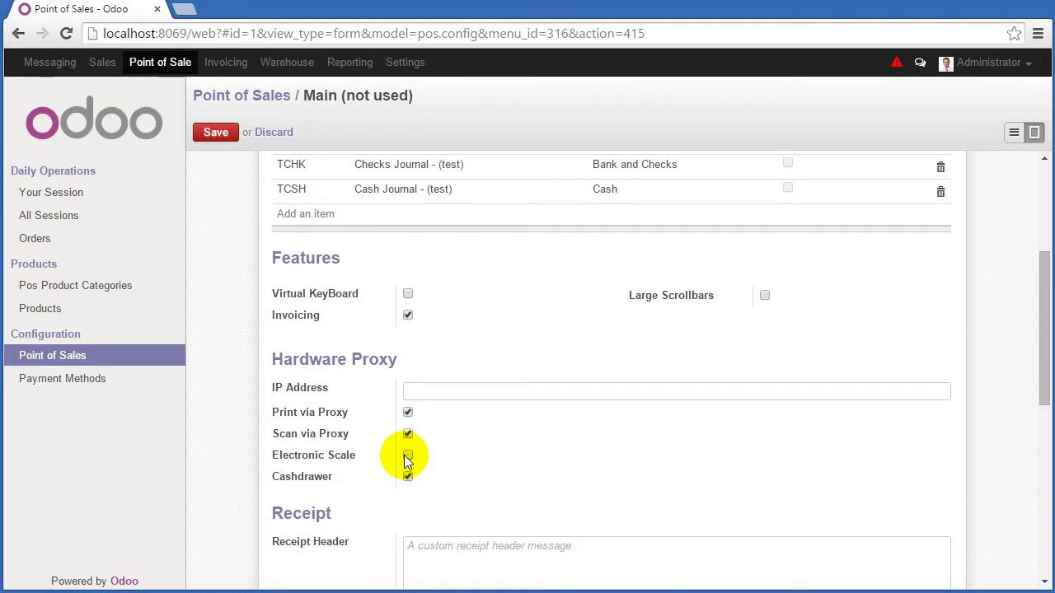
{"action": "left_click", "coordinate": [407, 455]}
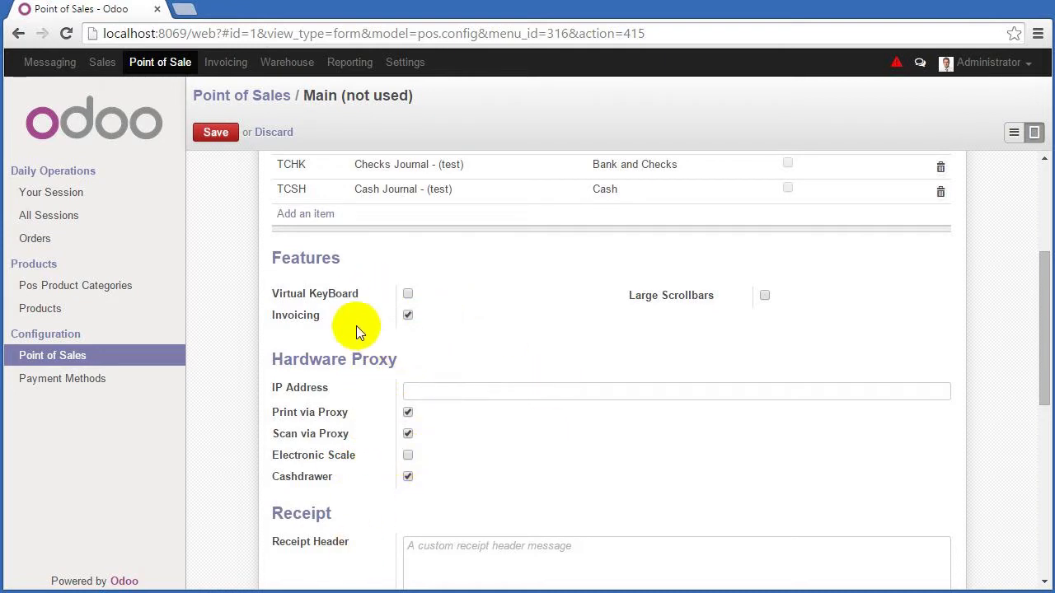
{"action": "left_click", "coordinate": [215, 132]}
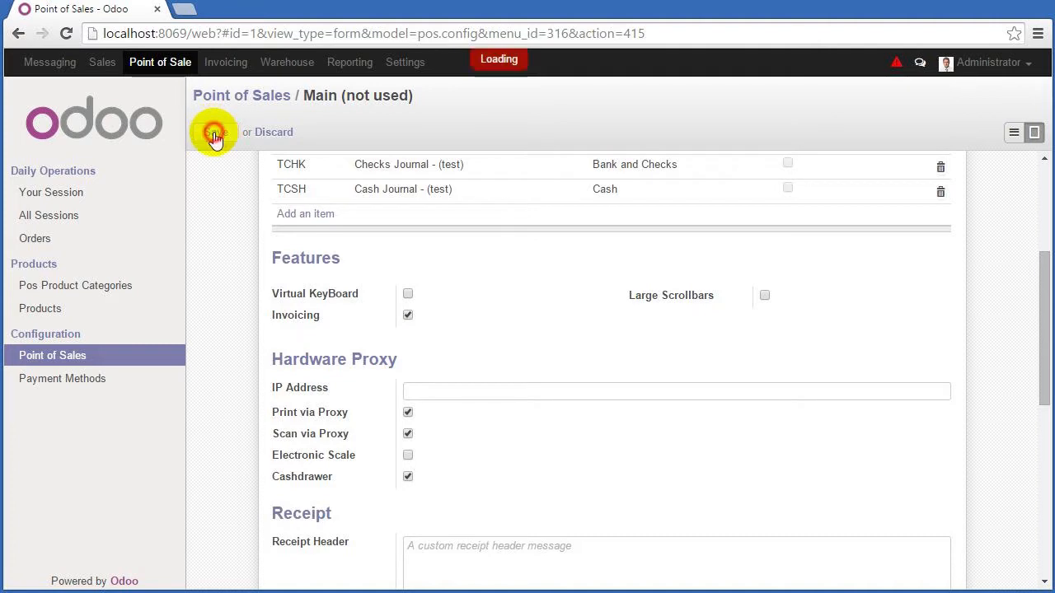
- Save the Main POS hardware settings and let the record reload read-only
{"action": "left_click", "coordinate": [215, 132]}
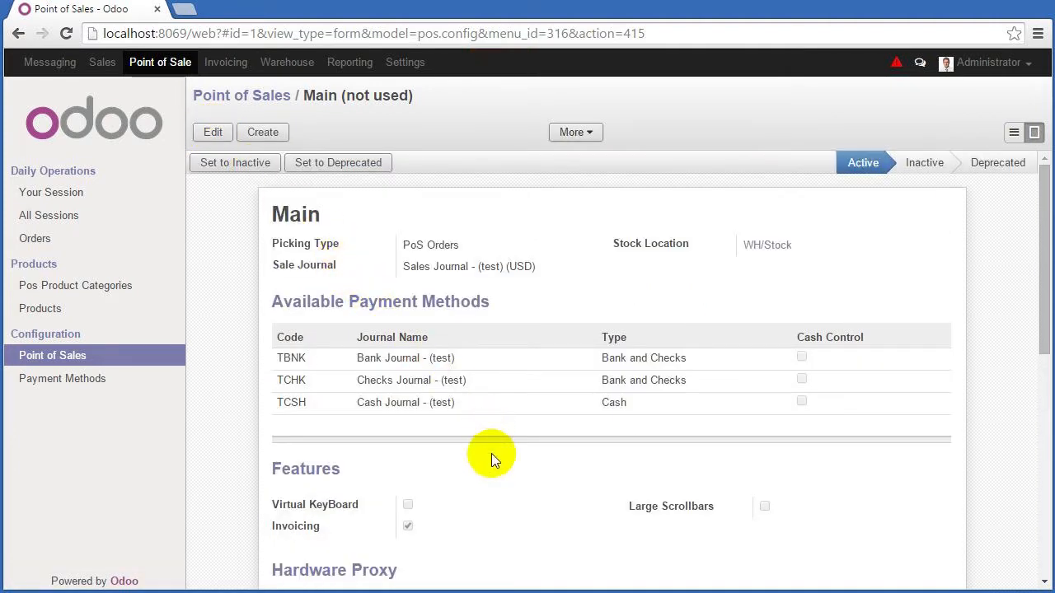
{"action": "mouse_move", "coordinate": [457, 266]}
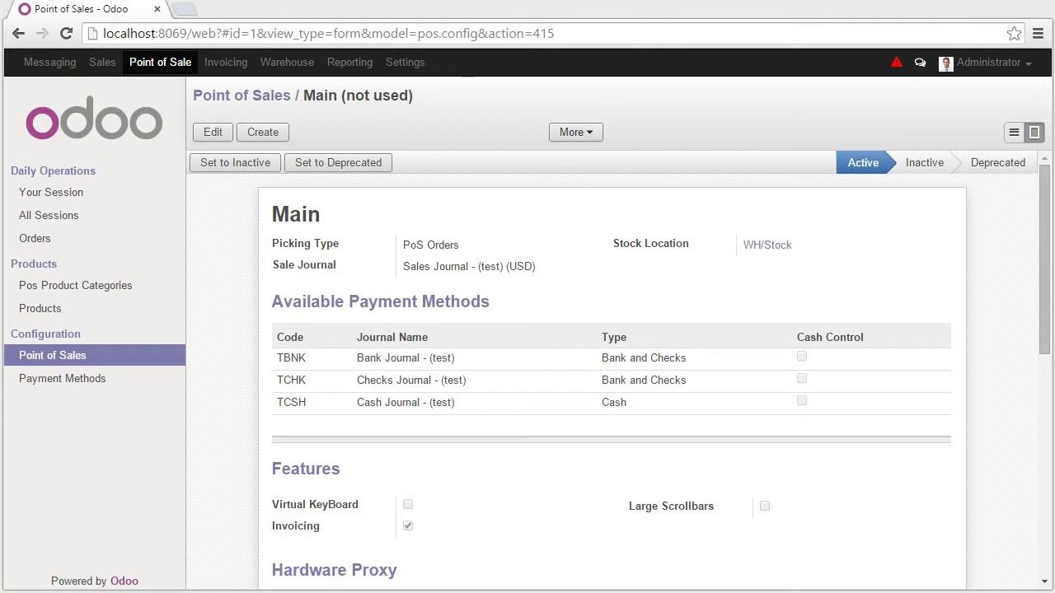
{"action": "mouse_move", "coordinate": [48, 215]}
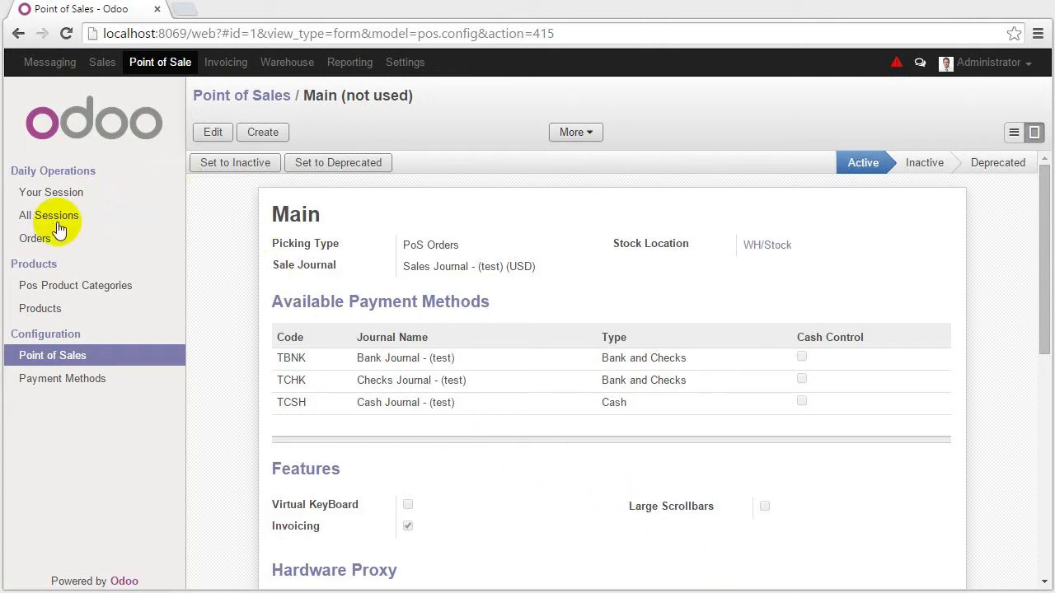
- Create a new product named 'Slim Rite - Strawberry'
{"action": "left_click", "coordinate": [40, 308]}
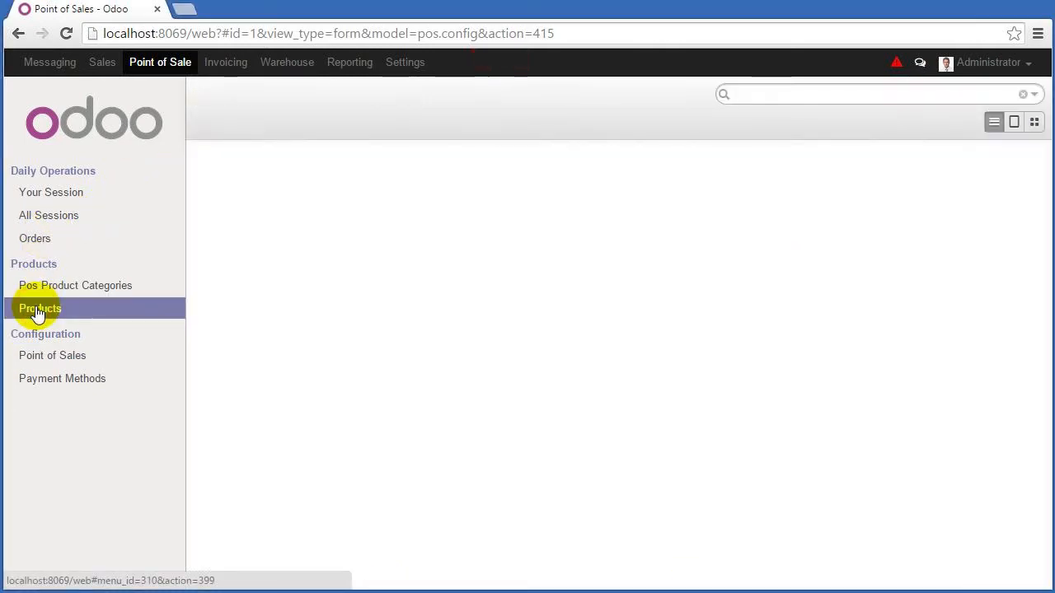
{"action": "left_click", "coordinate": [40, 308]}
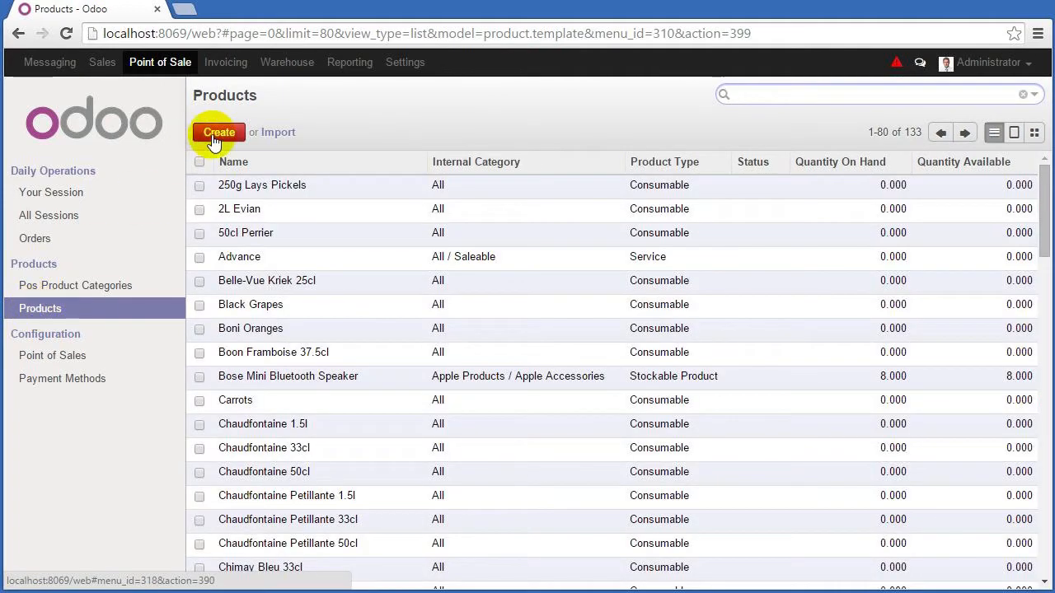
{"action": "left_click", "coordinate": [218, 132]}
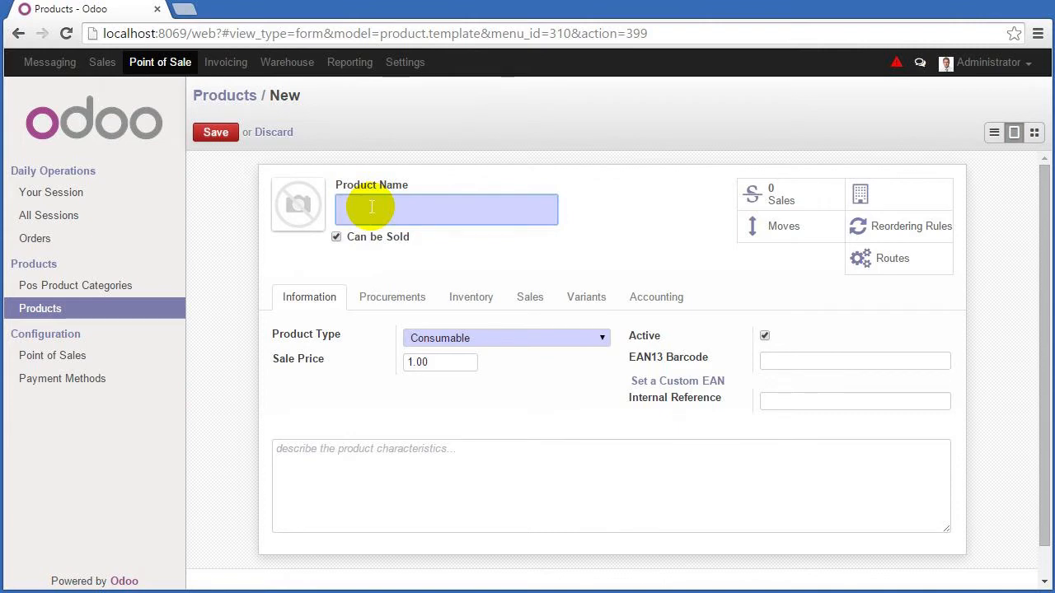
{"action": "type", "text": "Slim"}
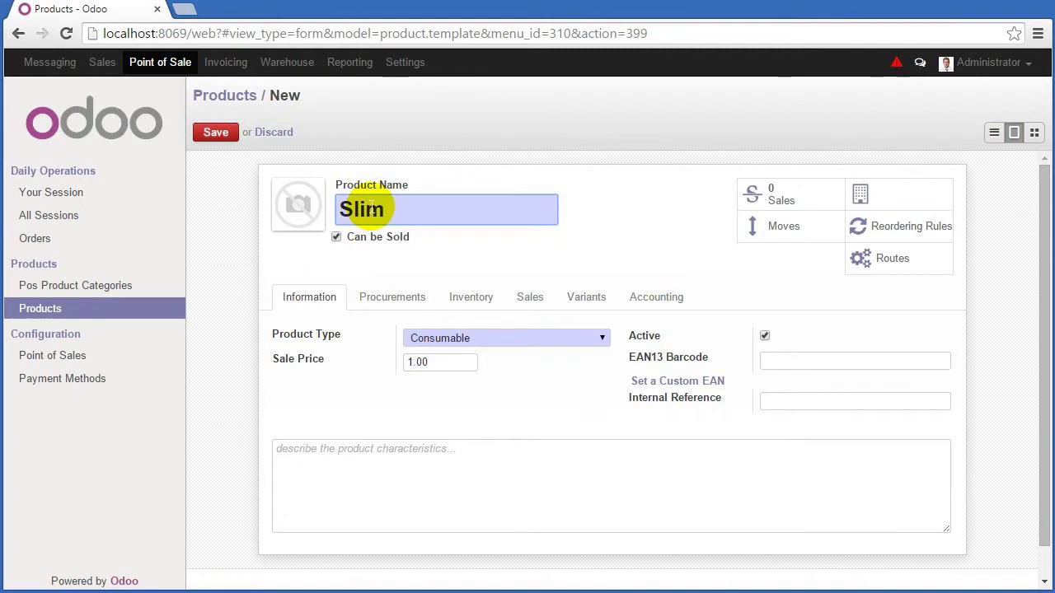
{"action": "type", "text": "Rite"}
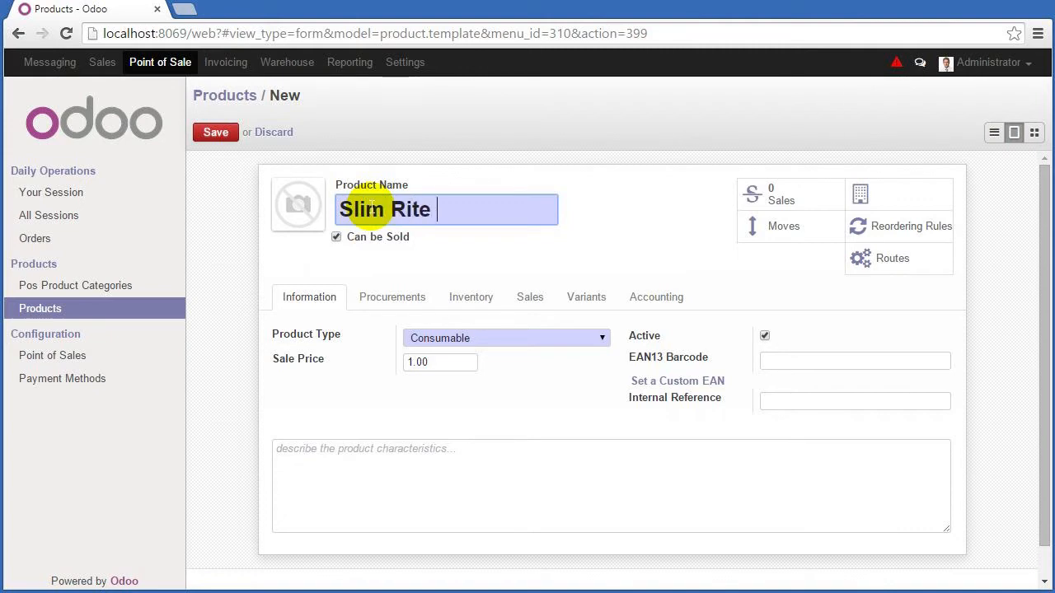
{"action": "type", "text": "- Strawberry"}
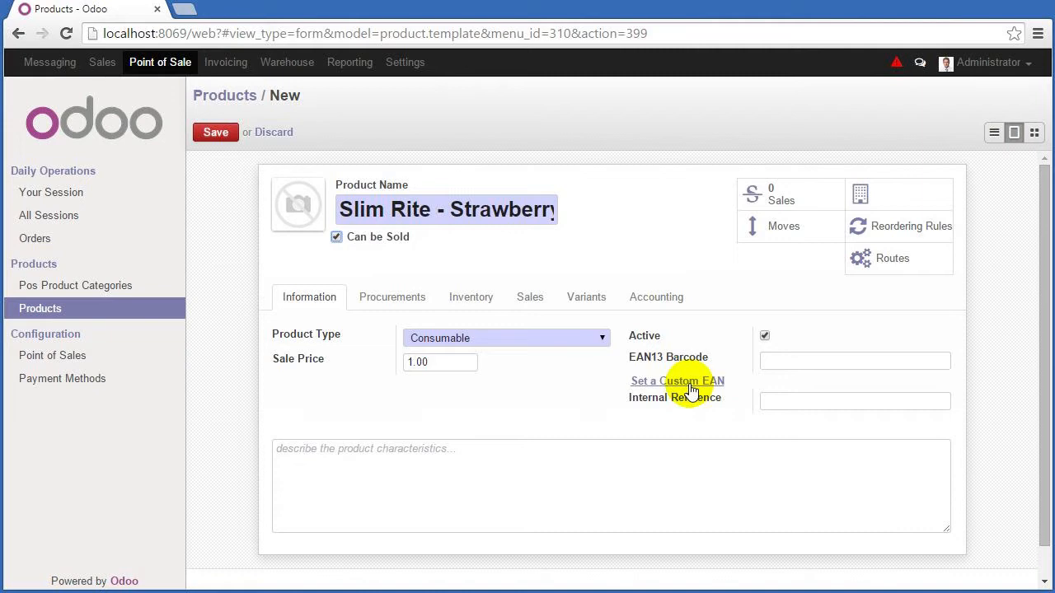
{"action": "left_click", "coordinate": [678, 382]}
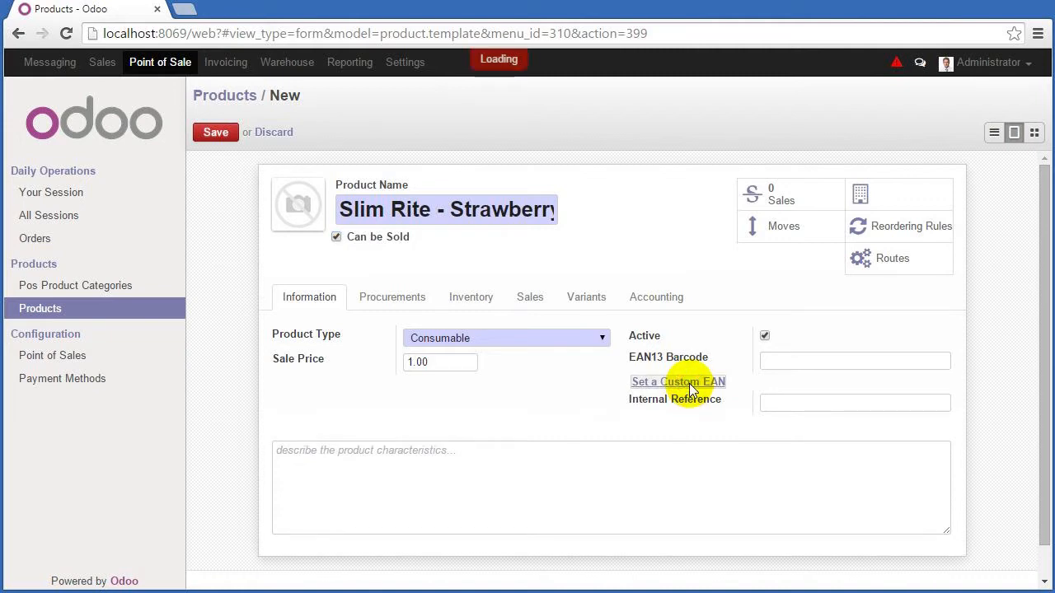
{"action": "left_click", "coordinate": [677, 381]}
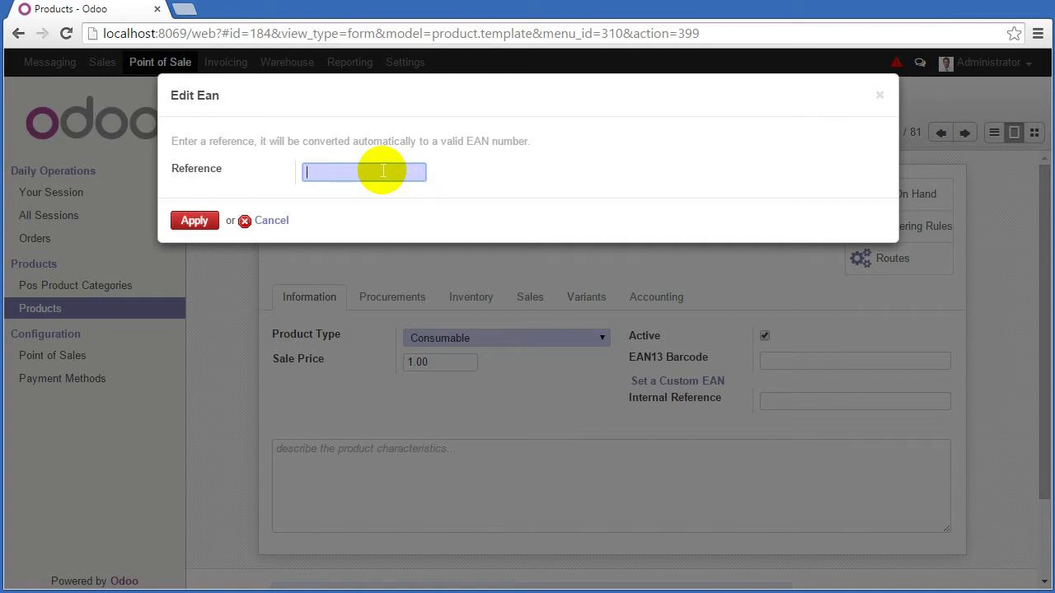
{"action": "type", "text": "0"}
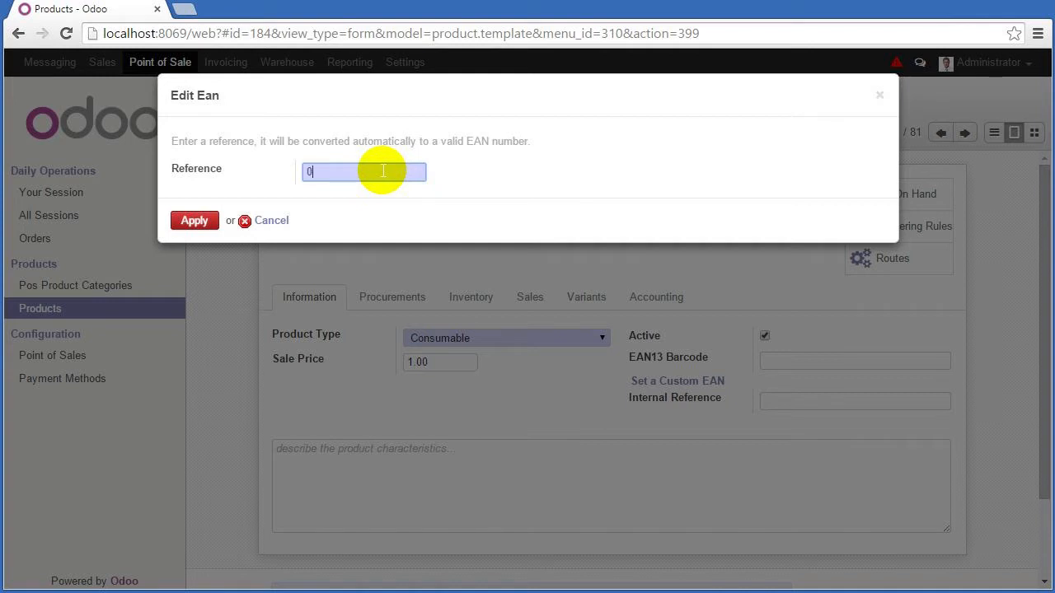
{"action": "type", "text": "0412603586"}
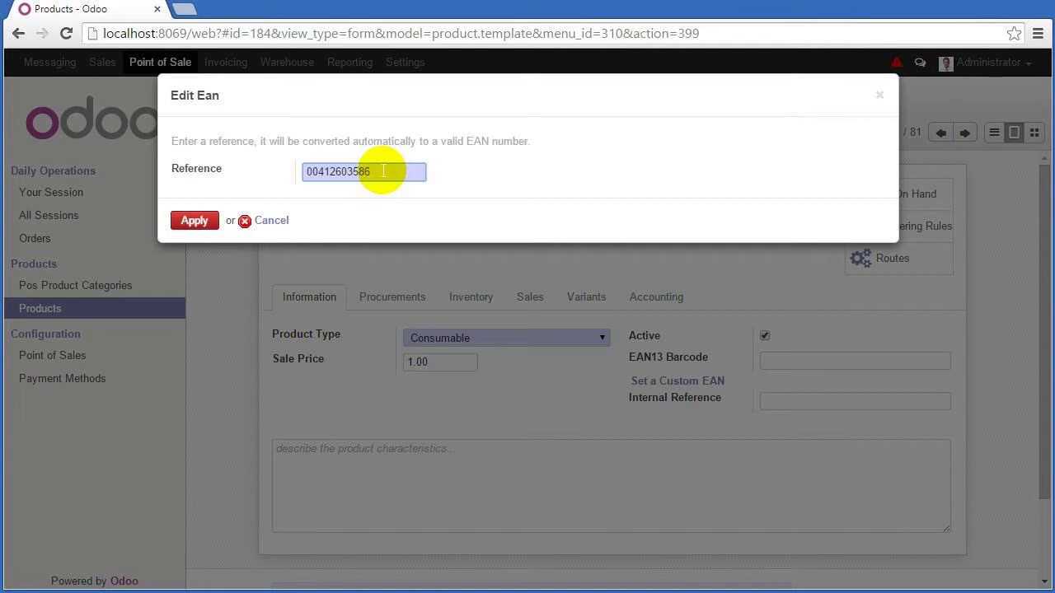
{"action": "type", "text": "0041260358609"}
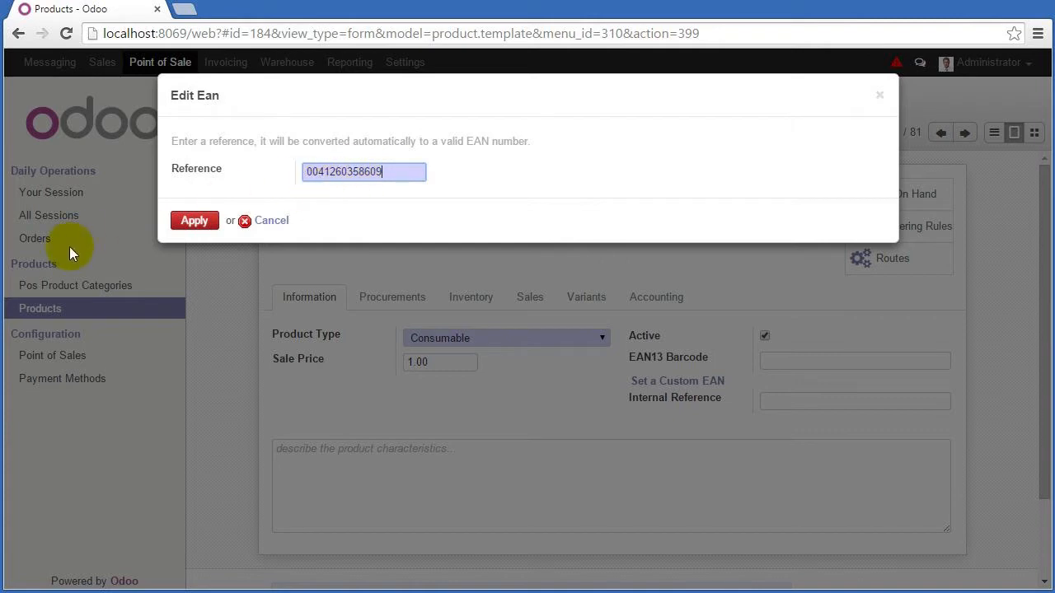
- Change the sale price from 1.00 to 1.79 and save the product
{"action": "left_click", "coordinate": [195, 220]}
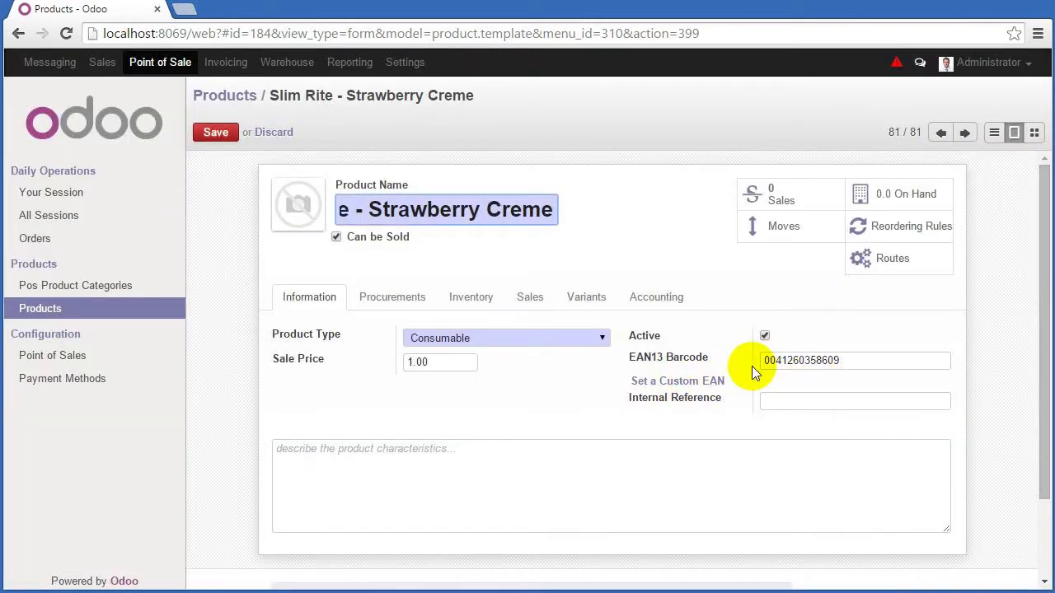
{"action": "mouse_move", "coordinate": [835, 366]}
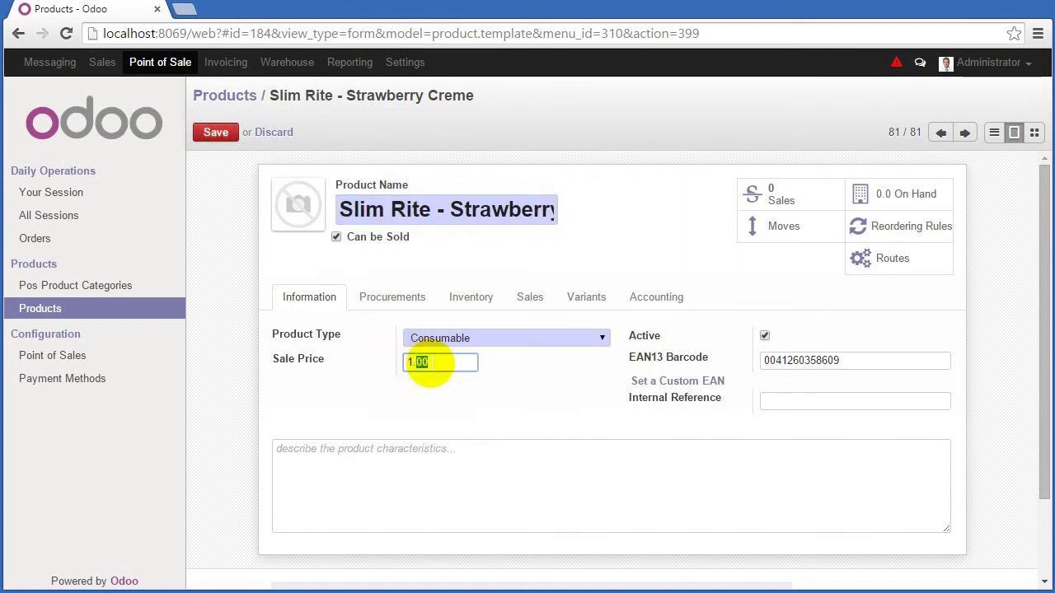
{"action": "type", "text": "1.79"}
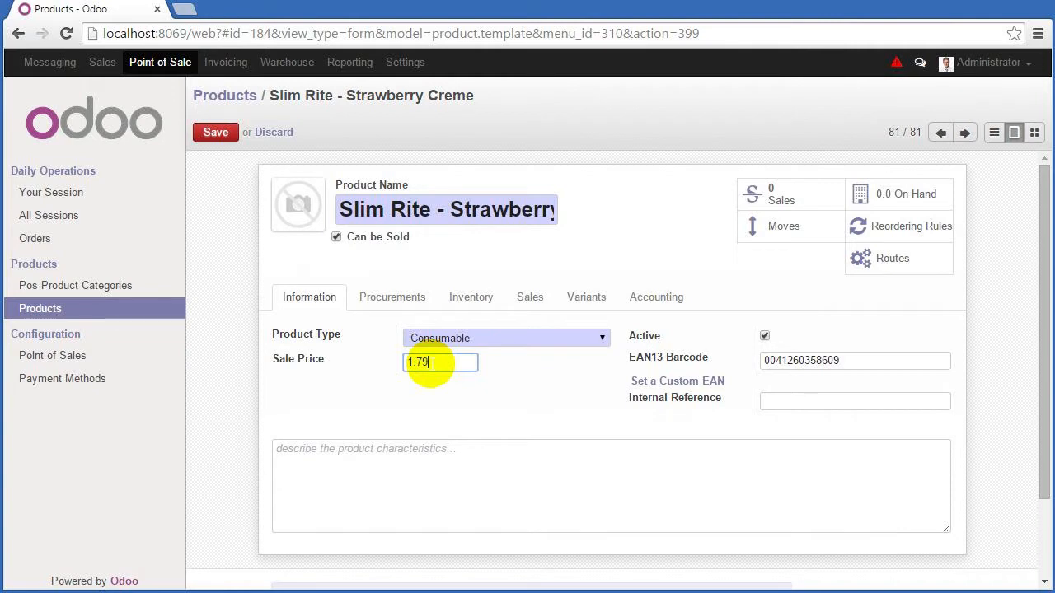
{"action": "left_click", "coordinate": [216, 132]}
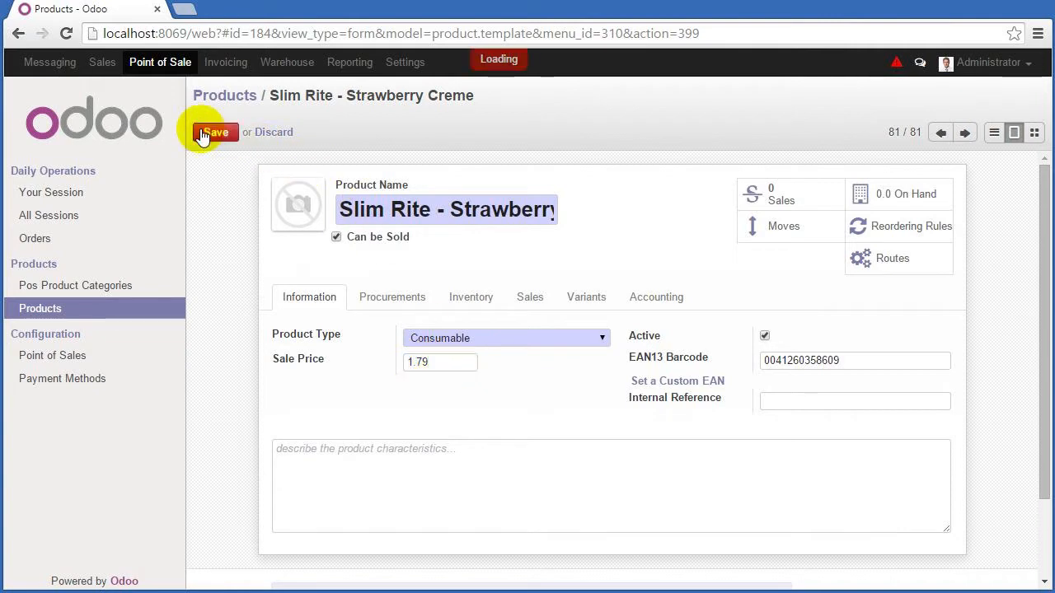
{"action": "left_click", "coordinate": [215, 132]}
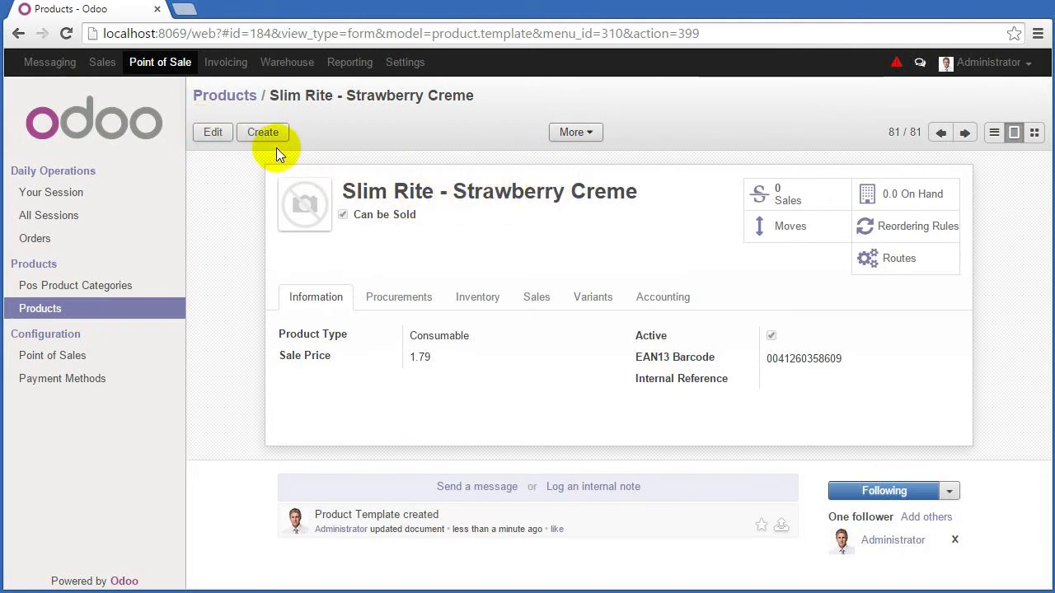
- Create a new product named 'Big K - Ginger Ale'
{"action": "left_click", "coordinate": [263, 132]}
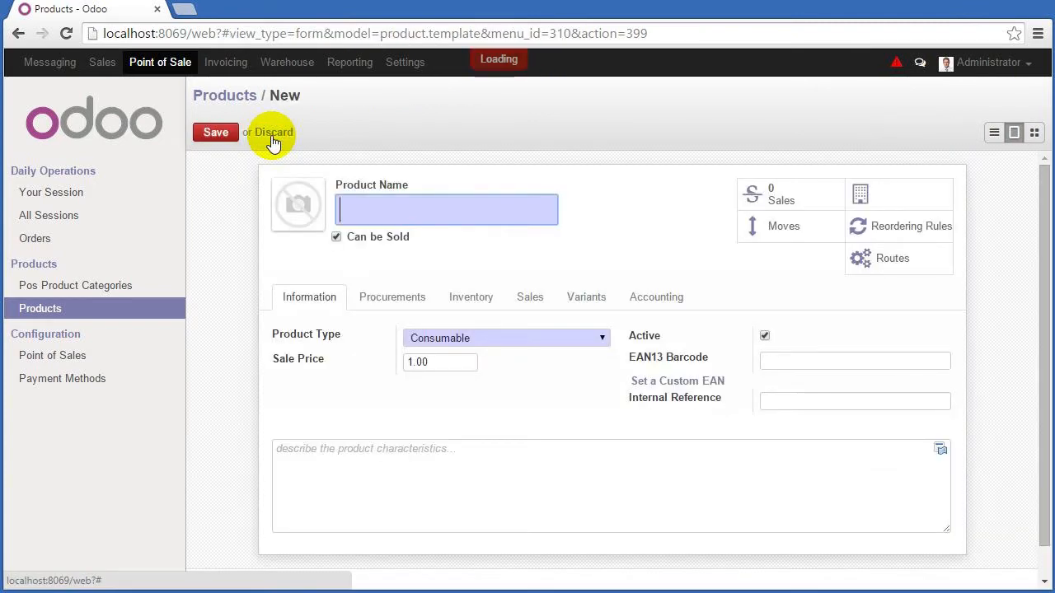
{"action": "type", "text": "Big K"}
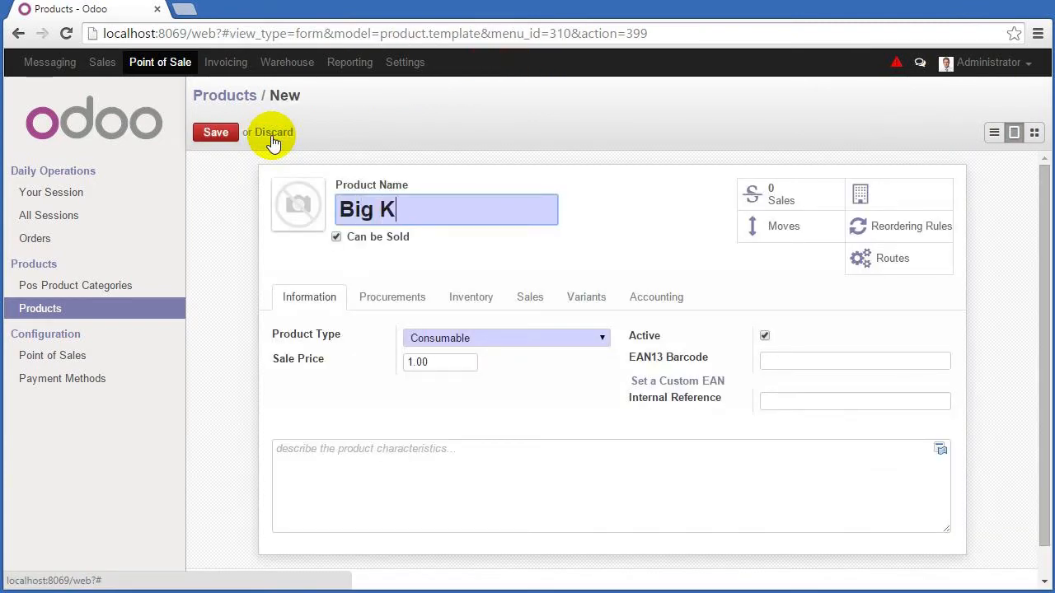
{"action": "type", "text": "- Ginger Ale"}
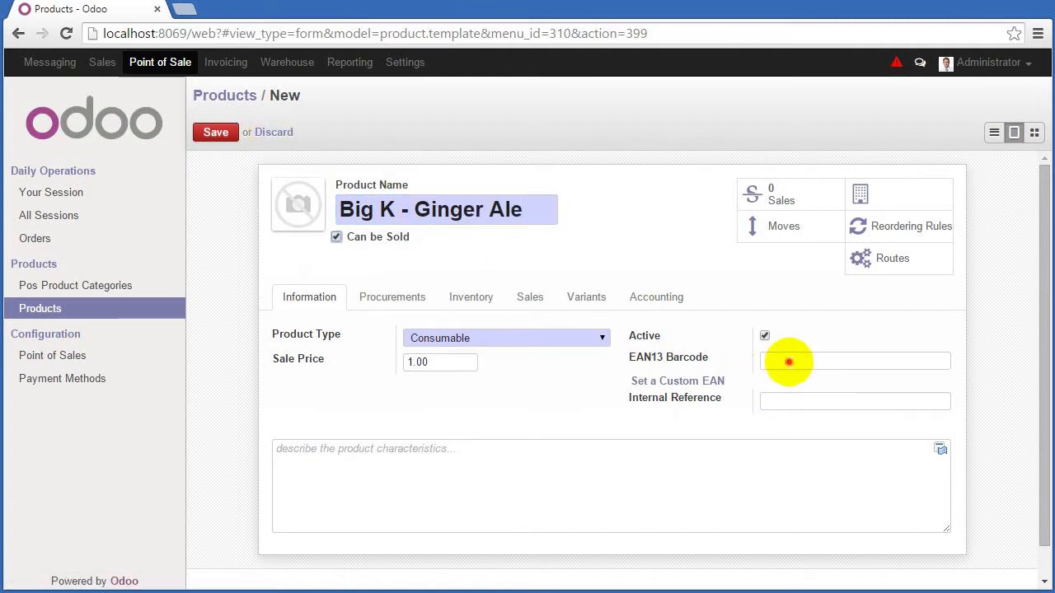
{"action": "left_click", "coordinate": [793, 361]}
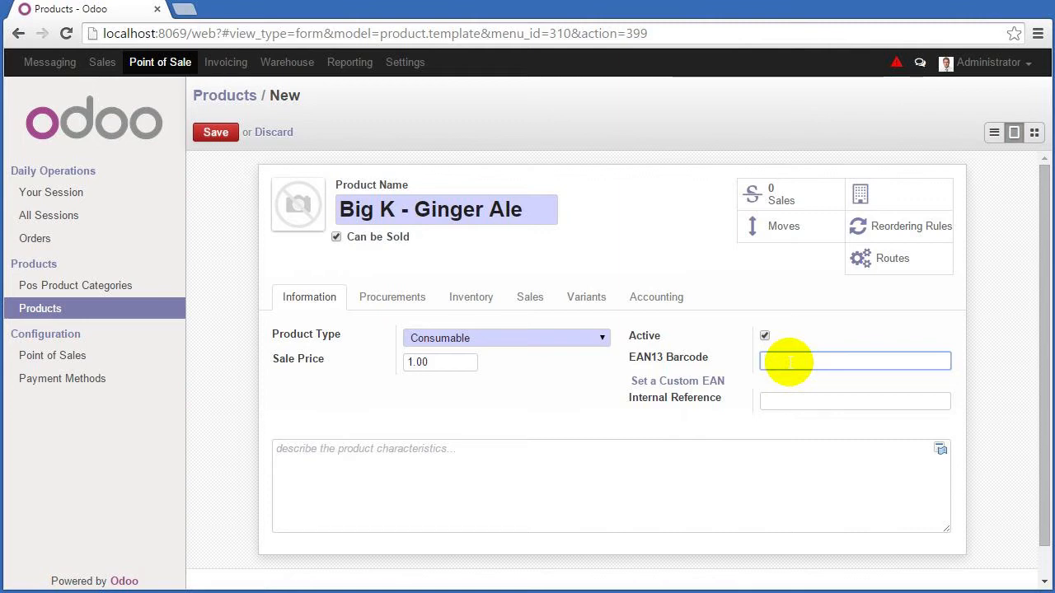
{"action": "type", "text": "0011"}
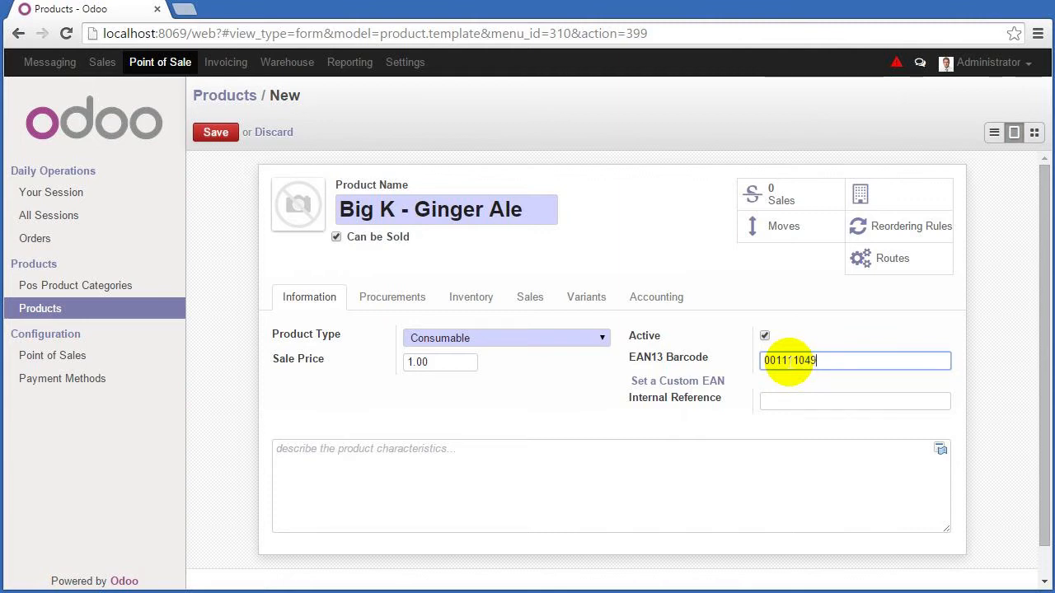
{"action": "type", "text": "1107"}
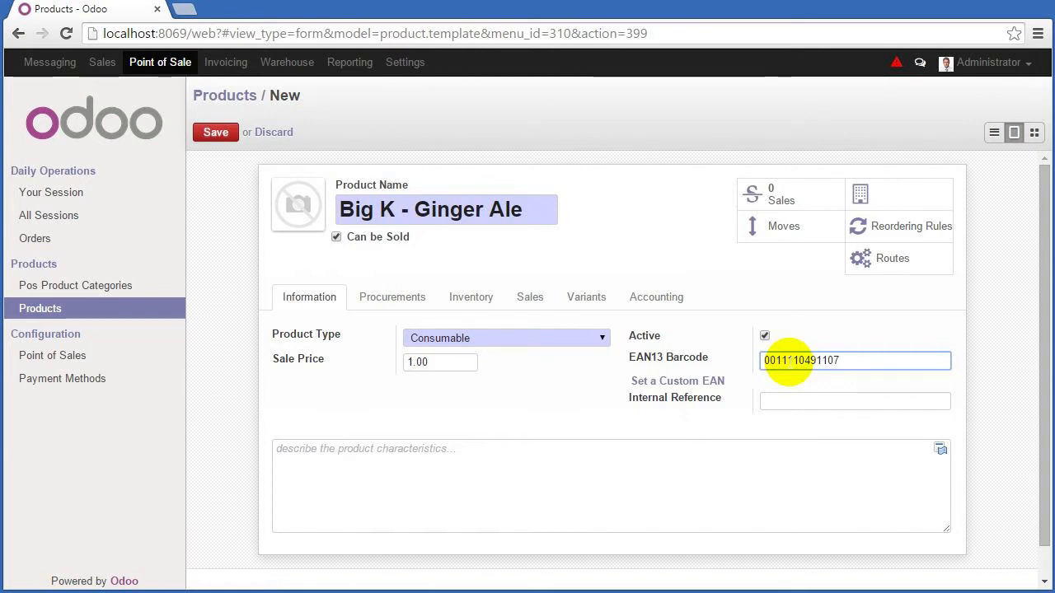
{"action": "left_click", "coordinate": [215, 132]}
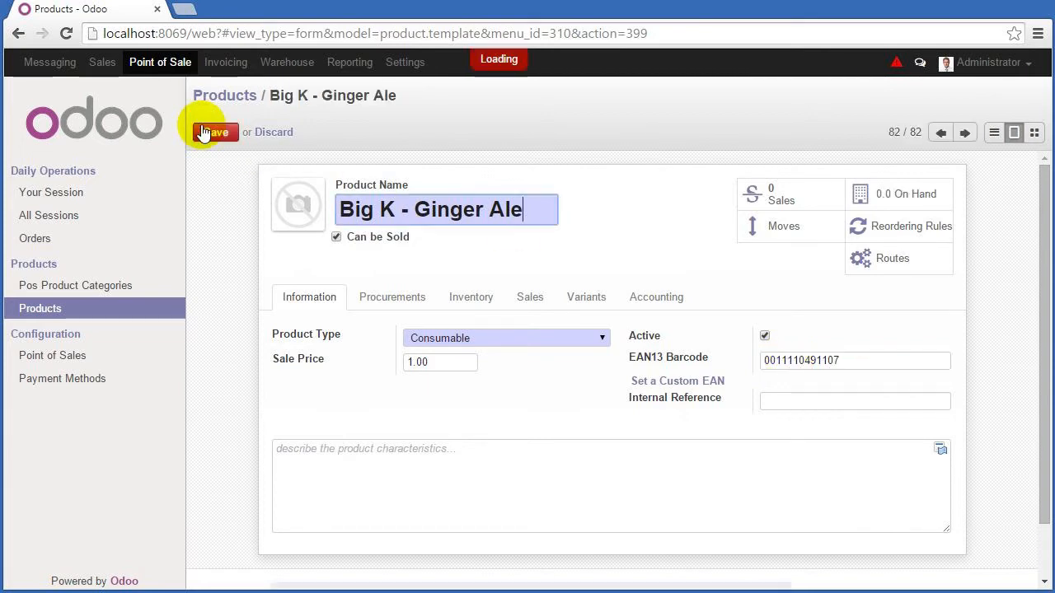
{"action": "left_click", "coordinate": [213, 133]}
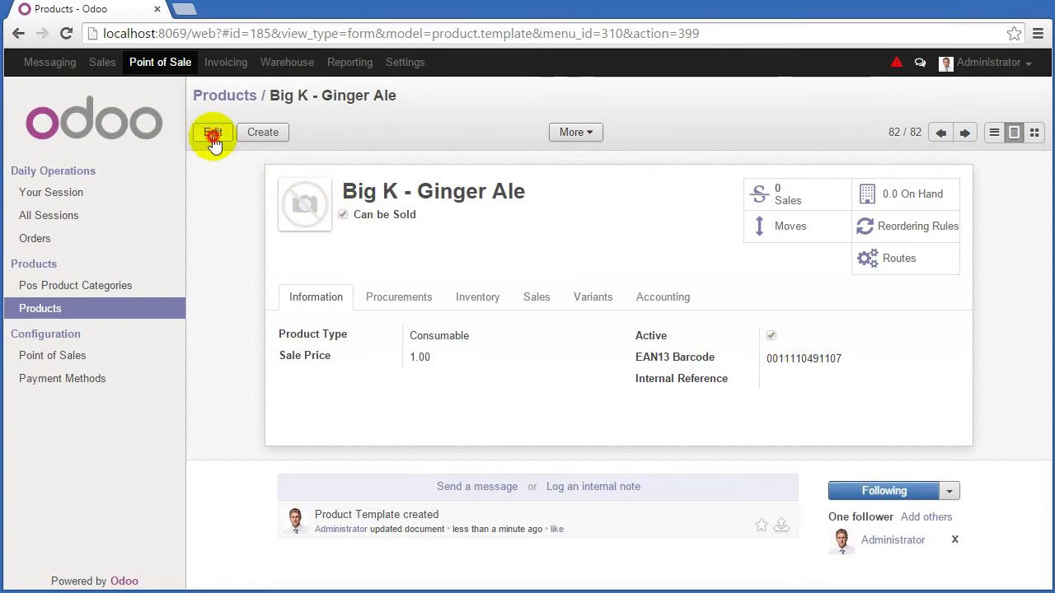
- Edit Big K - Ginger Ale, enter .79 as sale price, and save
{"action": "left_click", "coordinate": [213, 132]}
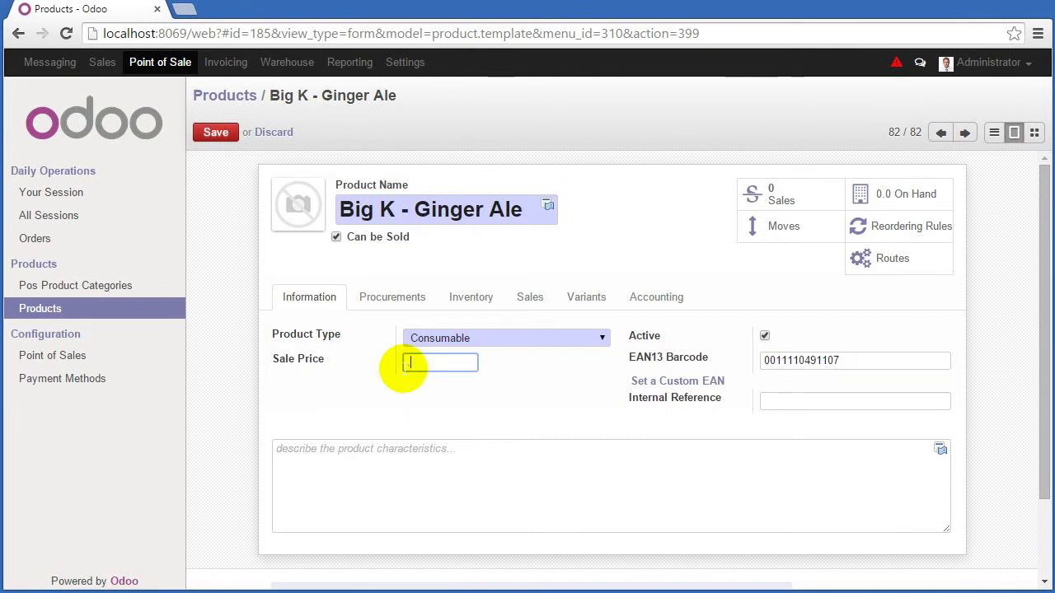
{"action": "type", "text": ".79"}
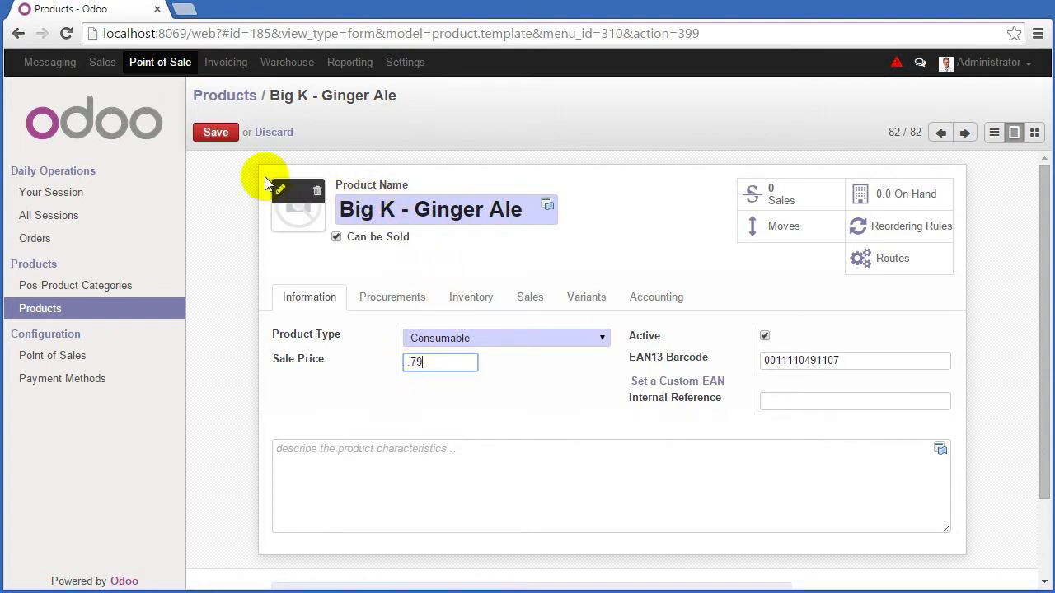
{"action": "left_click", "coordinate": [215, 132]}
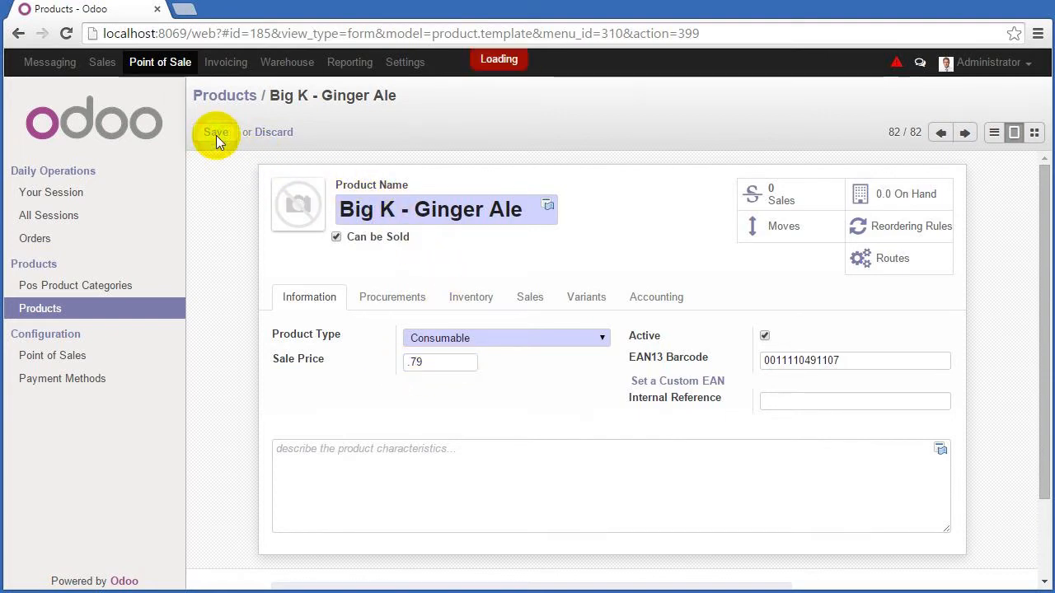
{"action": "left_click", "coordinate": [215, 132]}
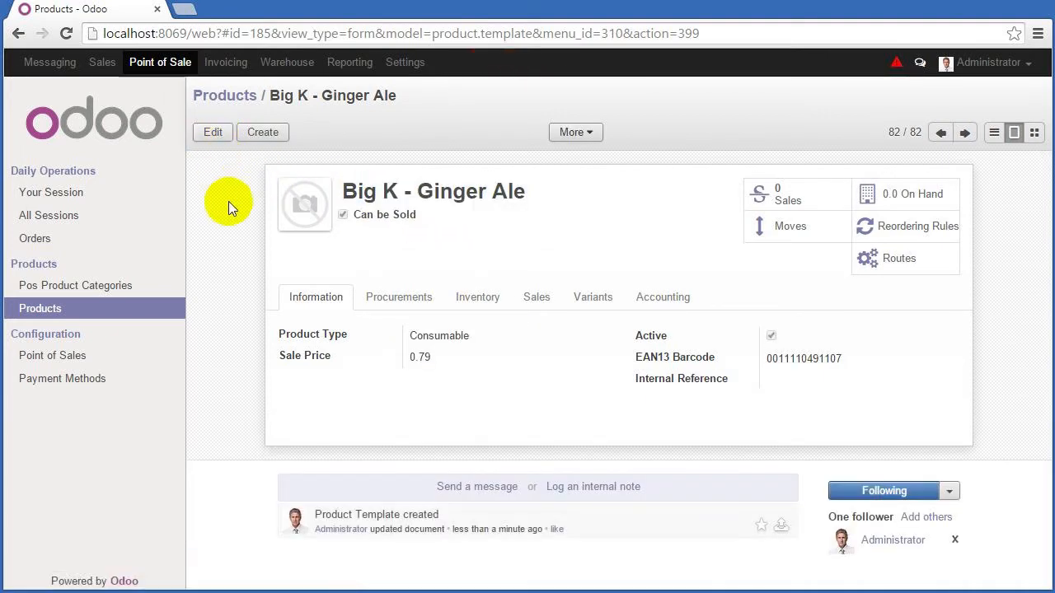
{"action": "mouse_move", "coordinate": [232, 216]}
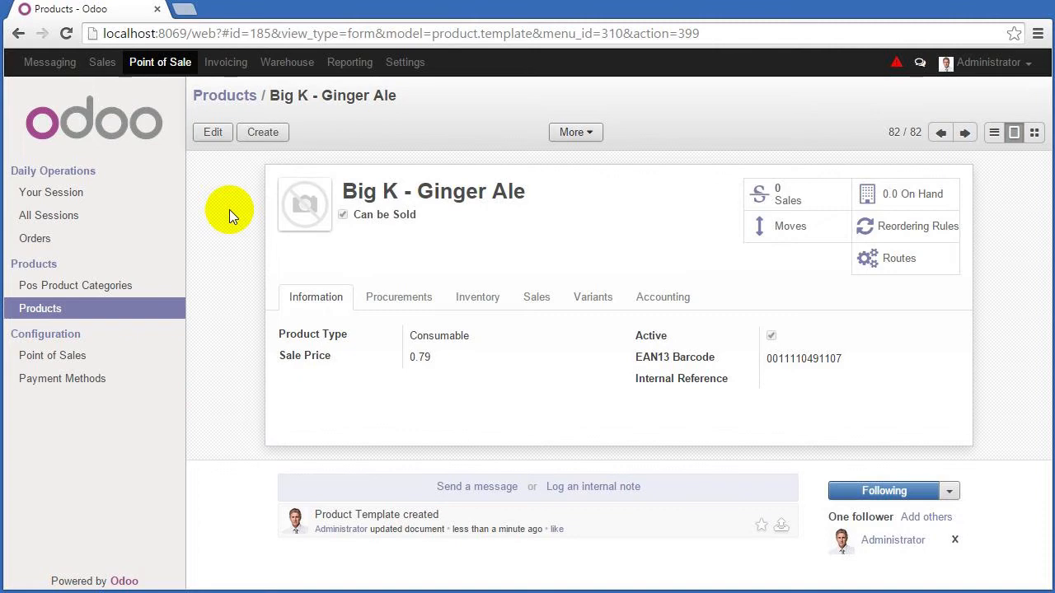
{"action": "mouse_move", "coordinate": [543, 476]}
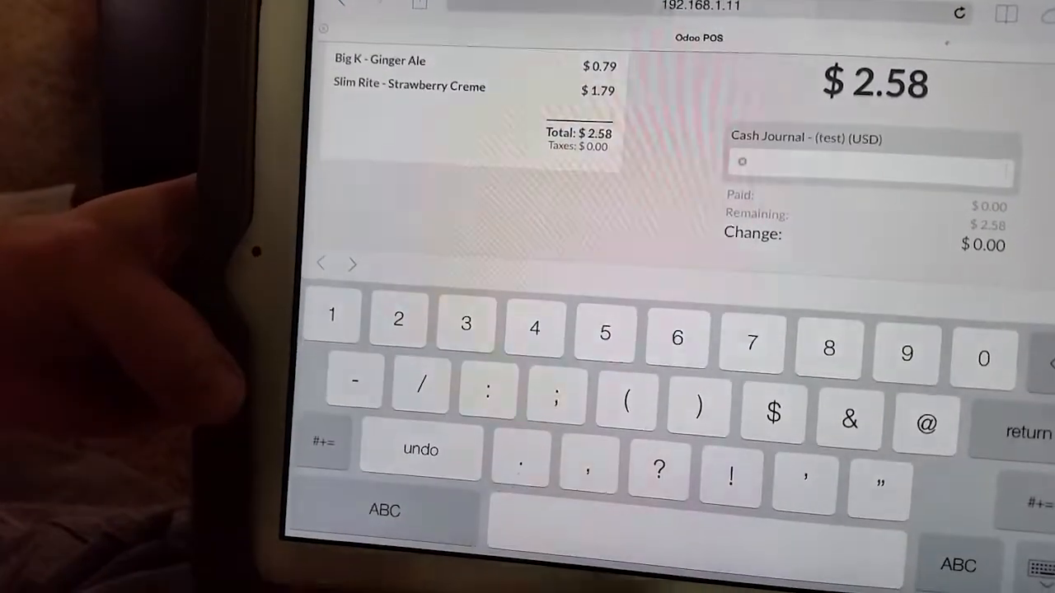
- Enter $3.00 cash tendered, leaving $0.42 change due
{"action": "type", "text": "3"}
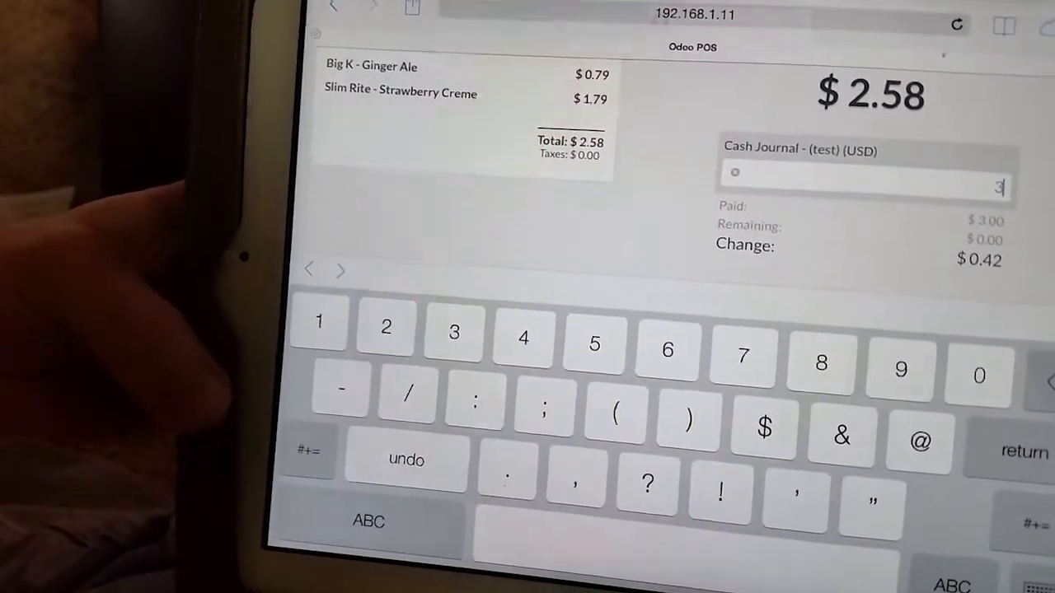